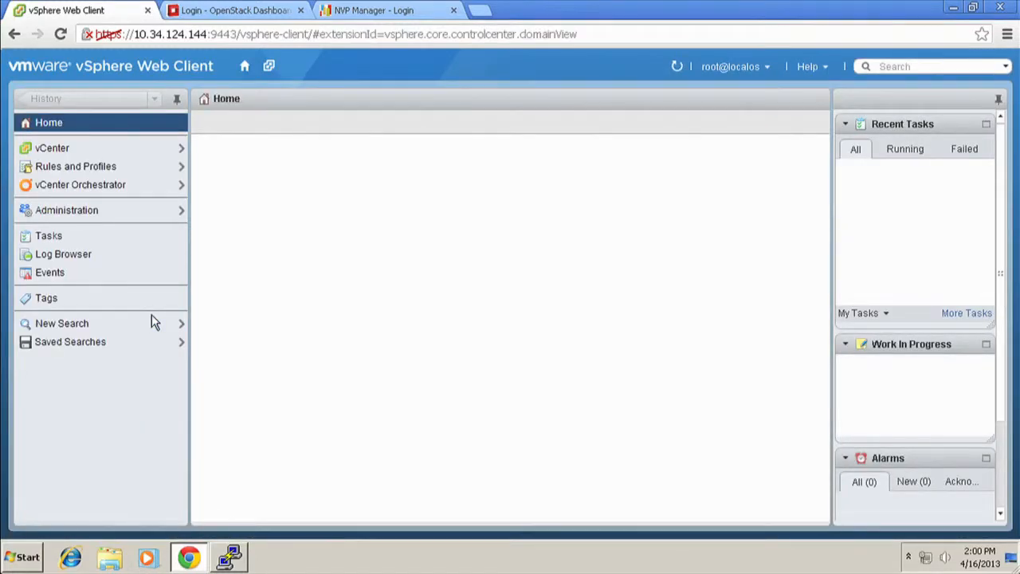
Step: Go from the vSphere home page to vCenter Home with its inventory lists
click(47, 122)
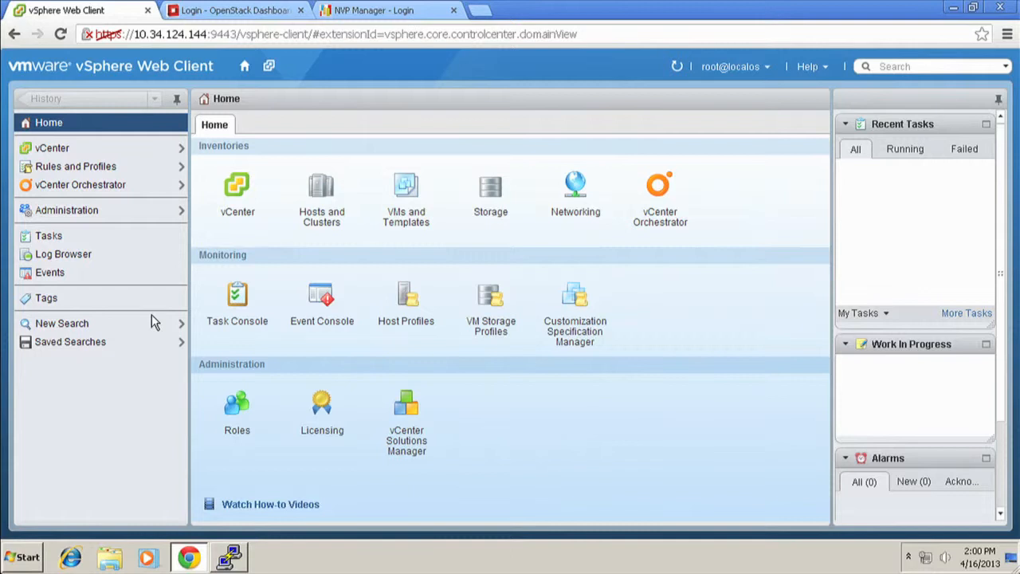
mouse_move(381, 263)
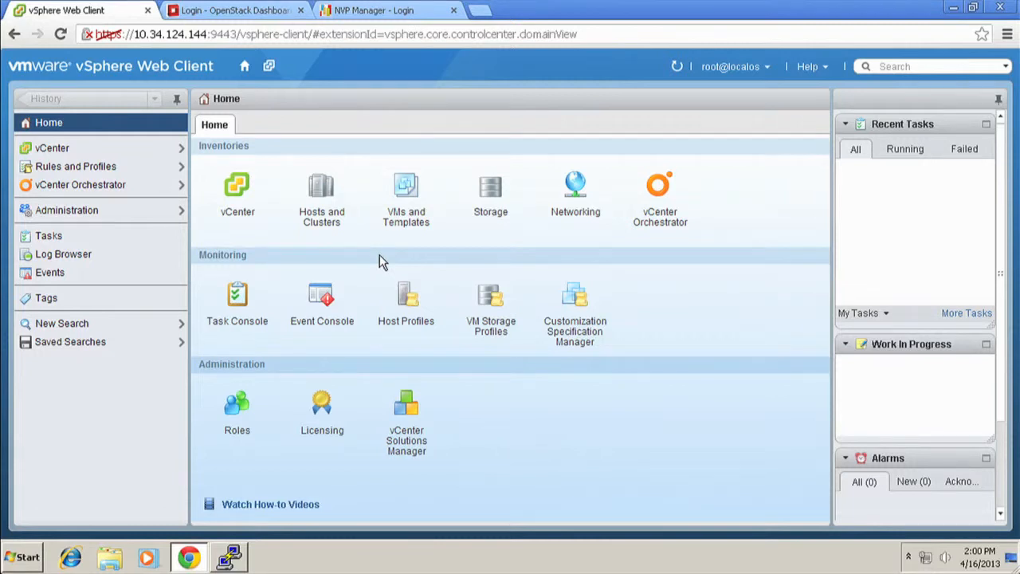
mouse_move(304, 240)
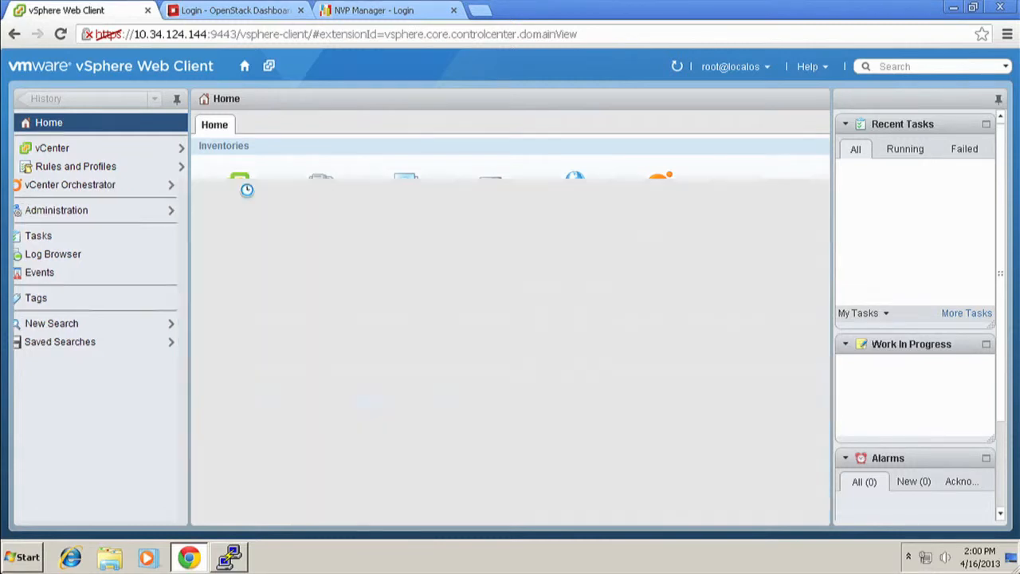
click(52, 147)
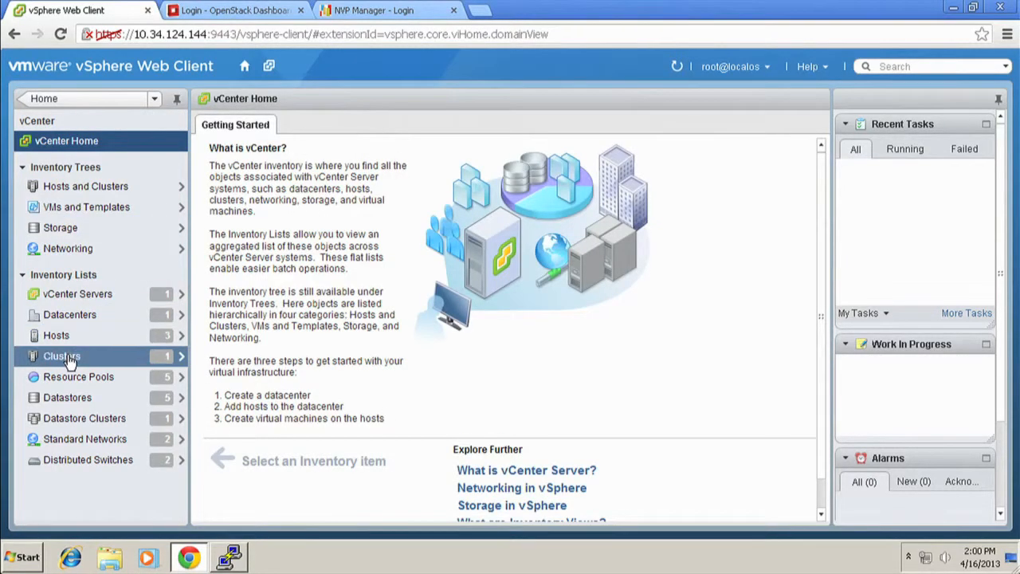
Step: Open the nvpcluster01 Summary from the Clusters inventory list
click(61, 355)
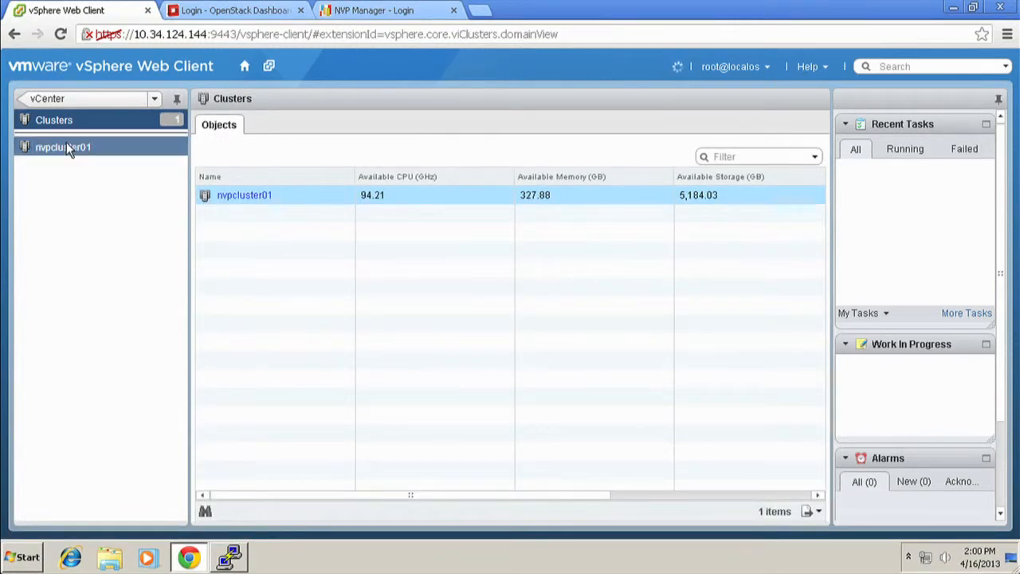
click(63, 146)
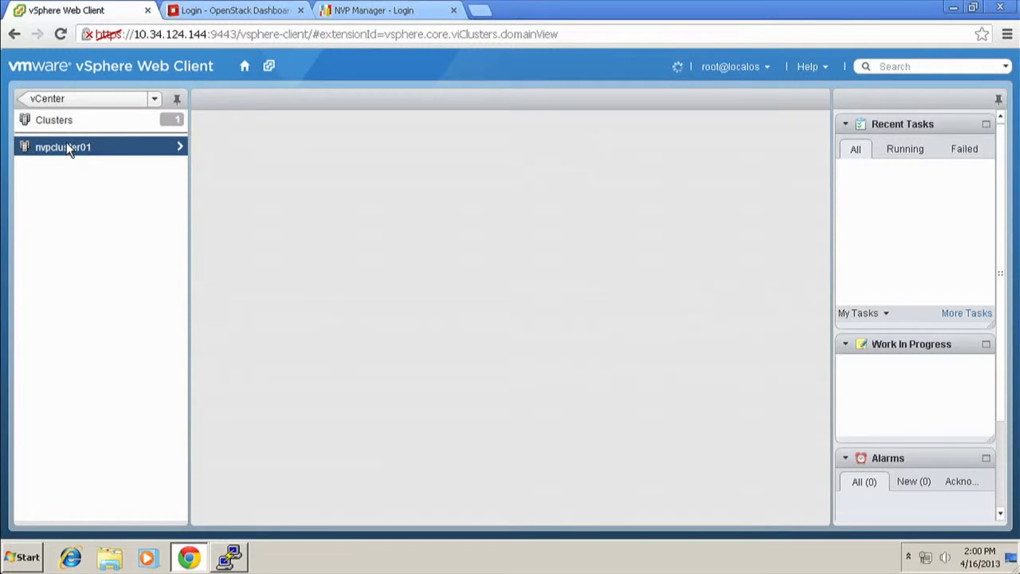
click(63, 147)
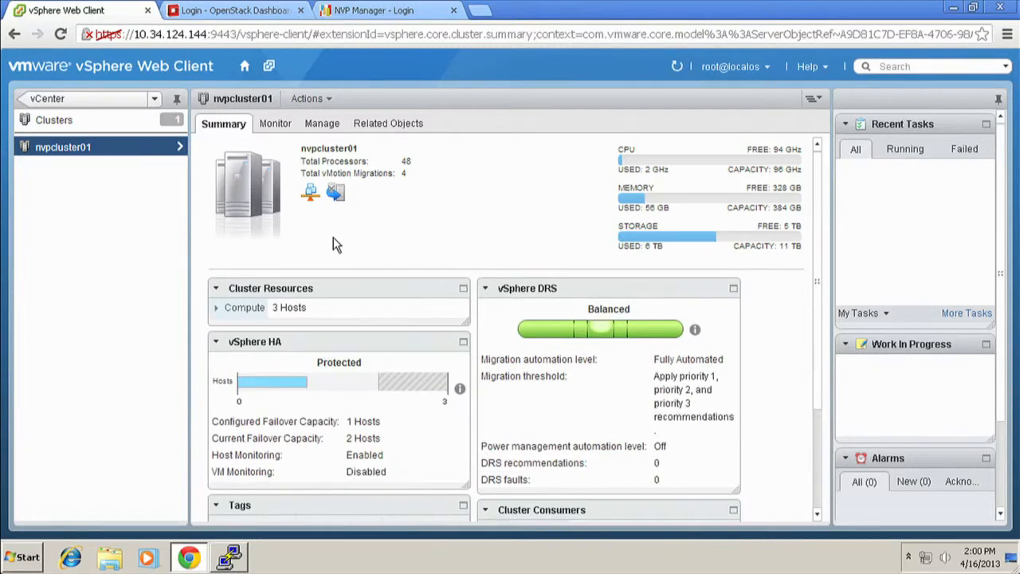
mouse_move(310, 194)
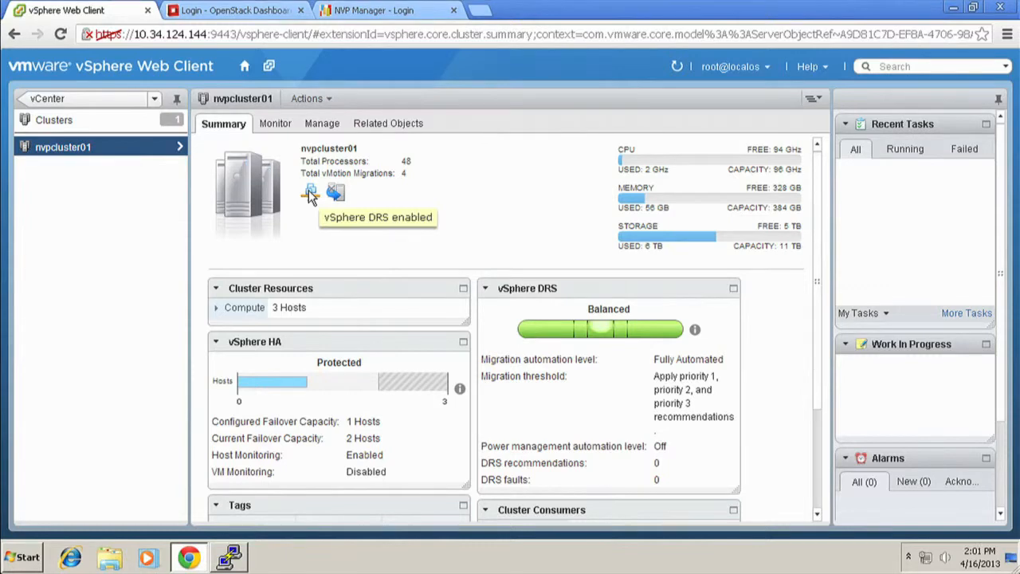
mouse_move(310, 198)
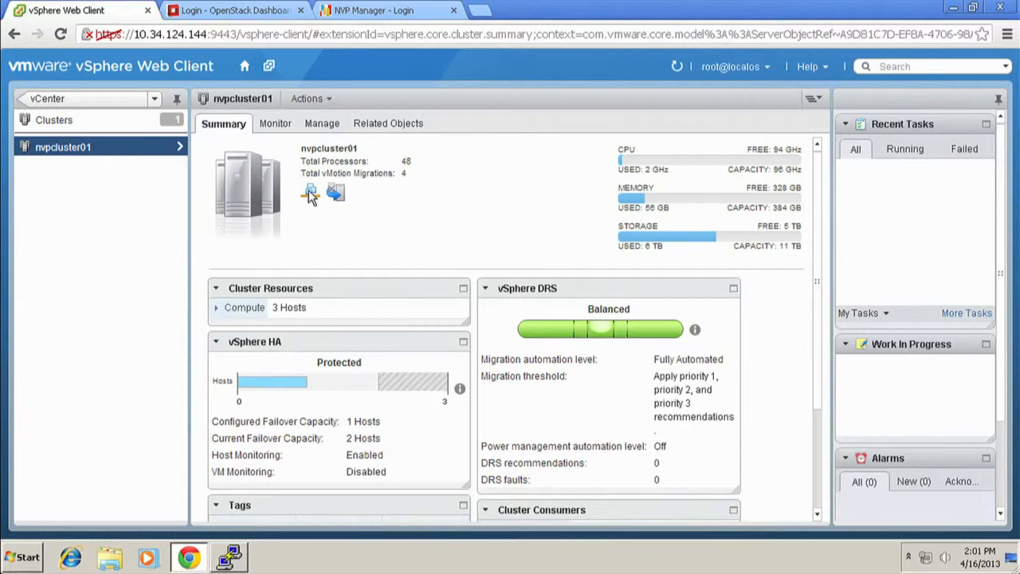
mouse_move(335, 193)
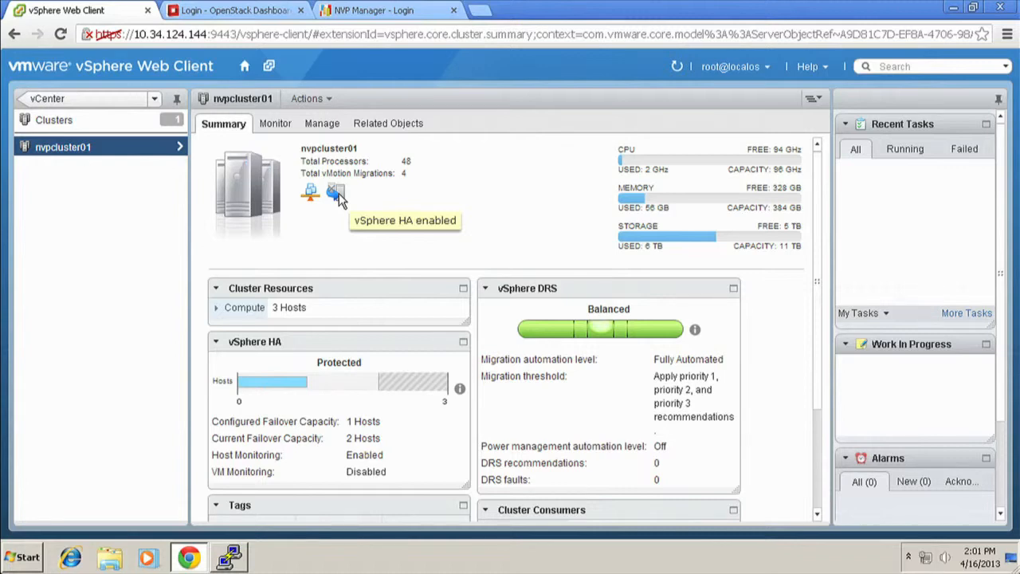
mouse_move(337, 198)
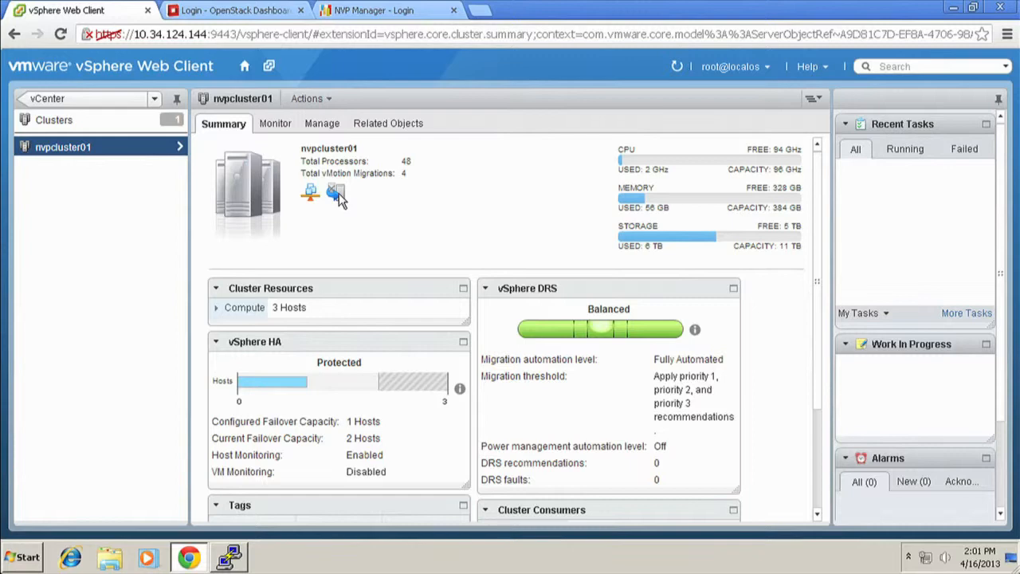
mouse_move(223, 229)
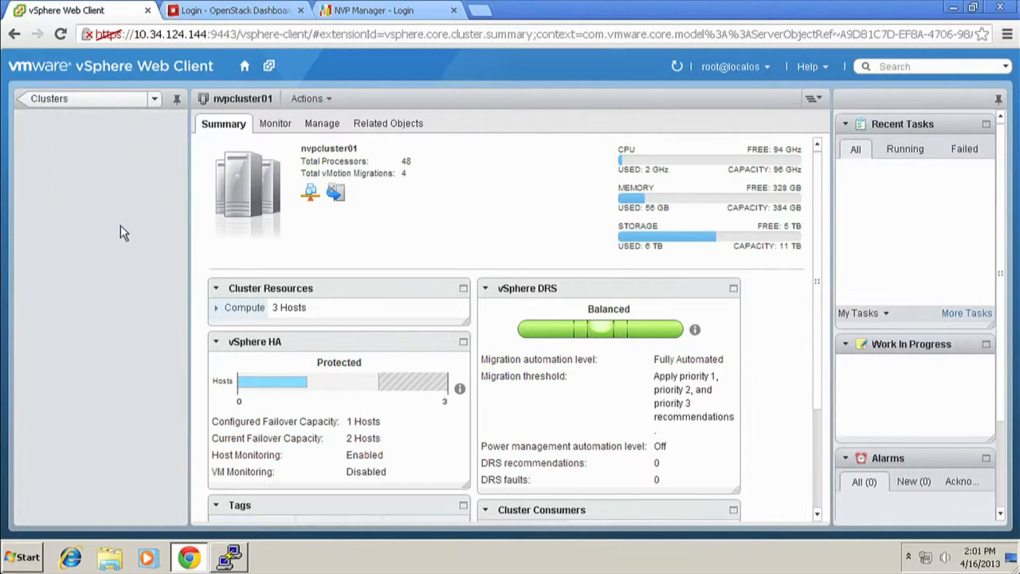
Step: Browse nvpcluster01's hosts, virtual machines and datastore clusters, then open the nfs-cluster summary
click(64, 118)
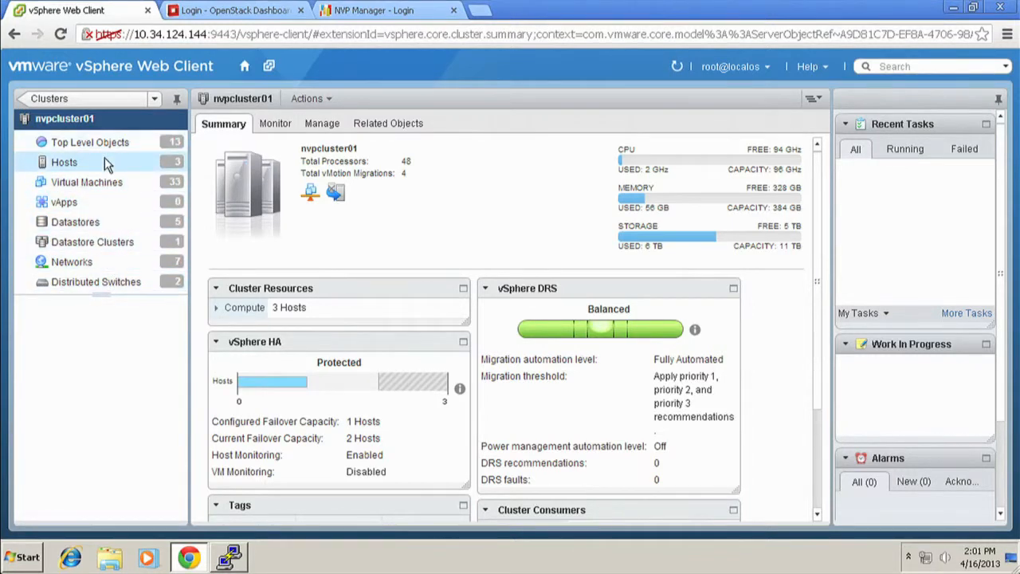
click(63, 162)
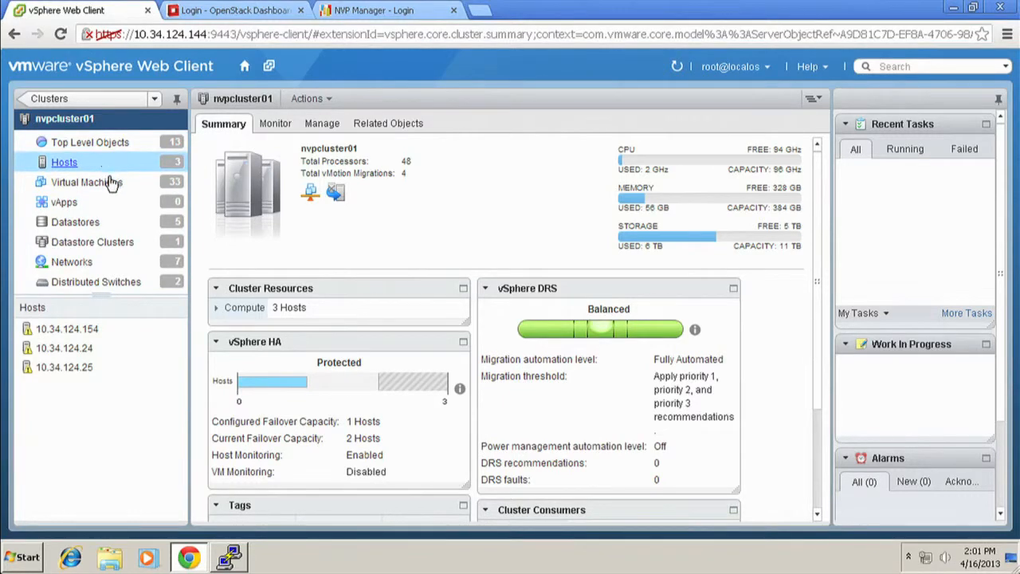
click(86, 182)
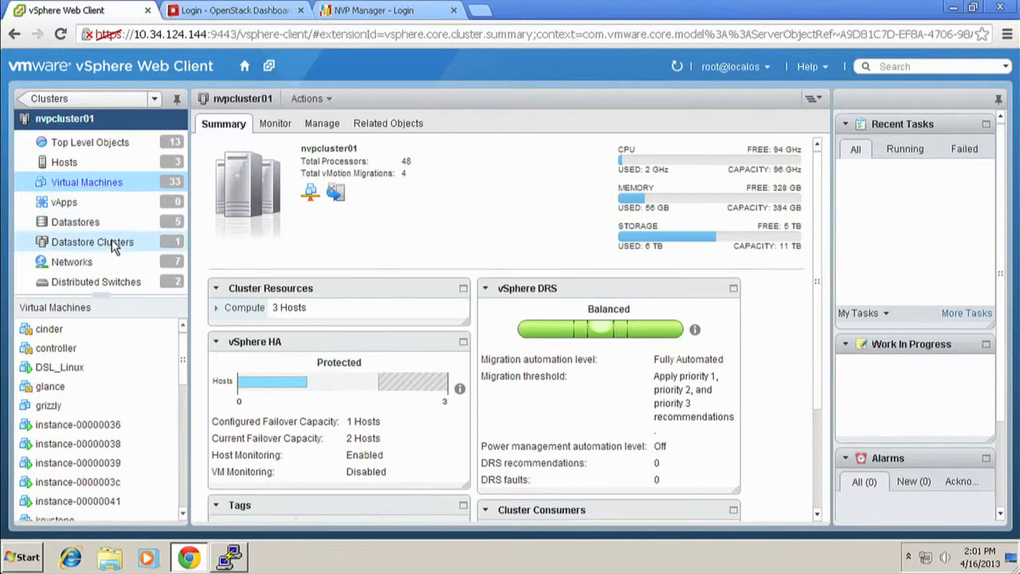
click(93, 241)
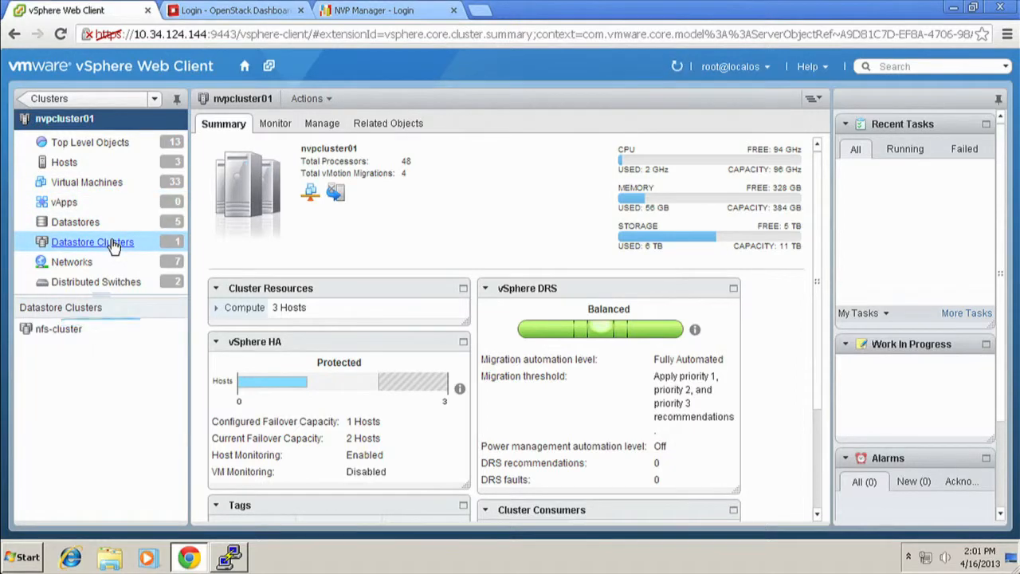
click(59, 328)
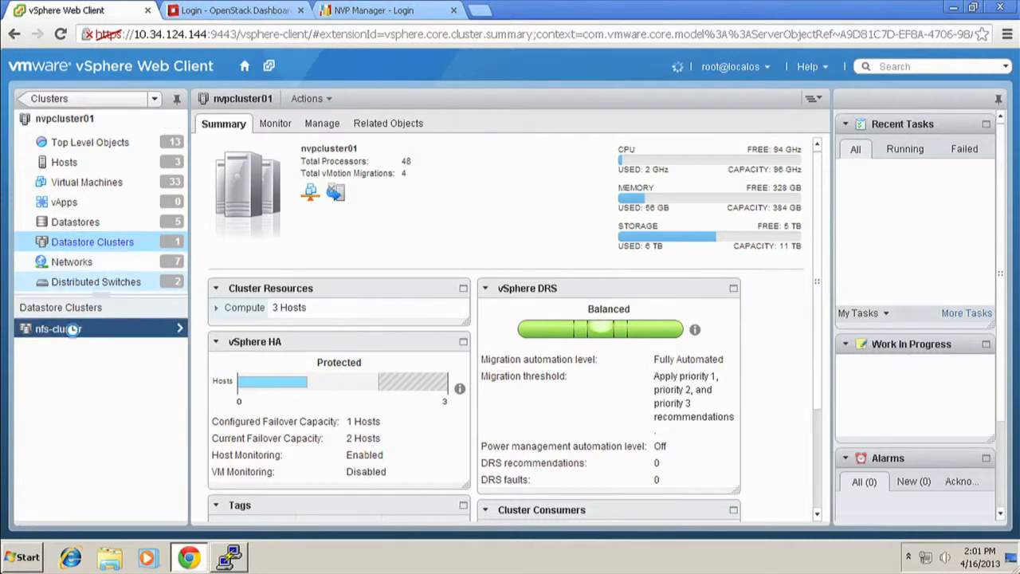
click(59, 328)
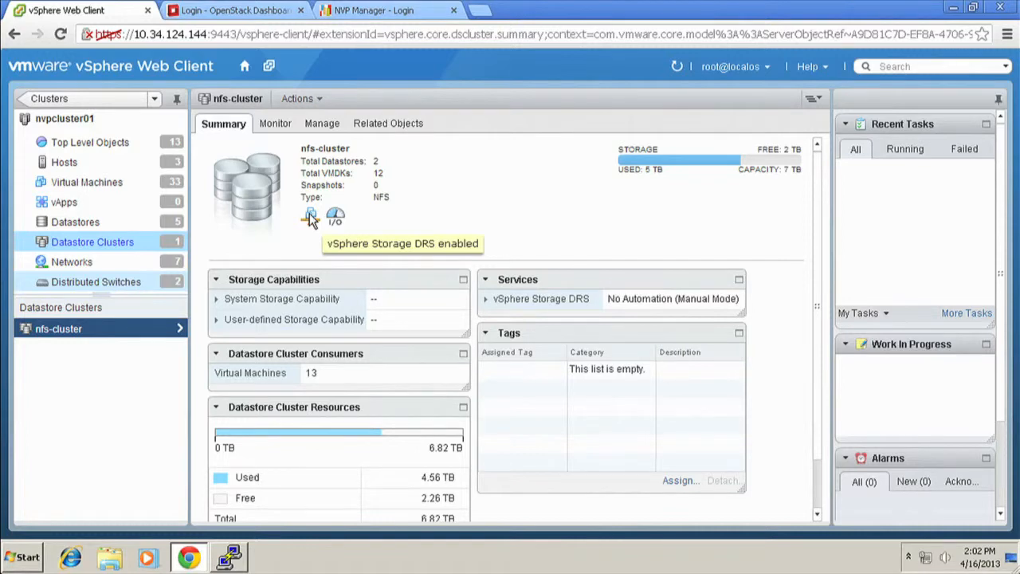
mouse_move(335, 217)
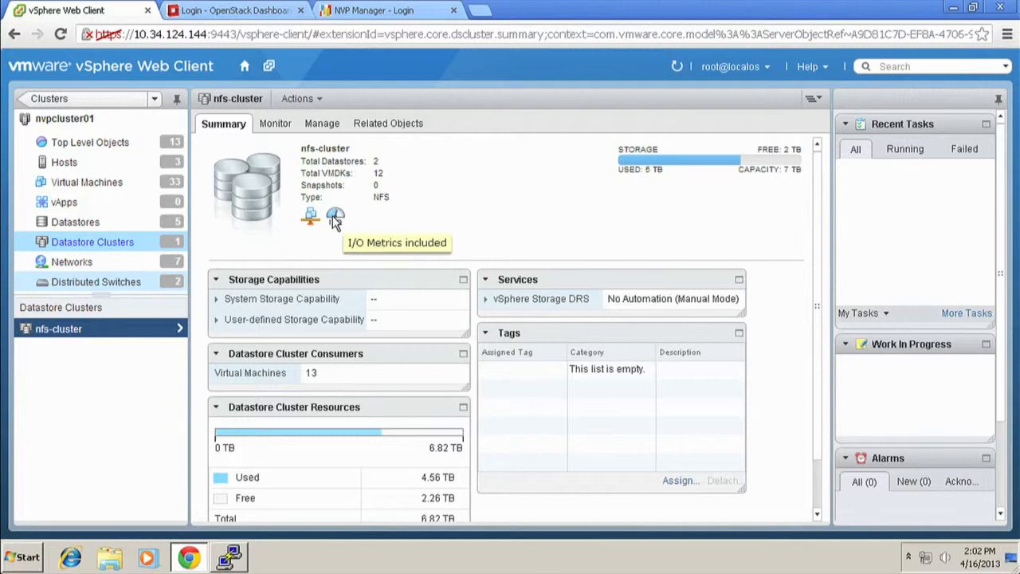
mouse_move(335, 221)
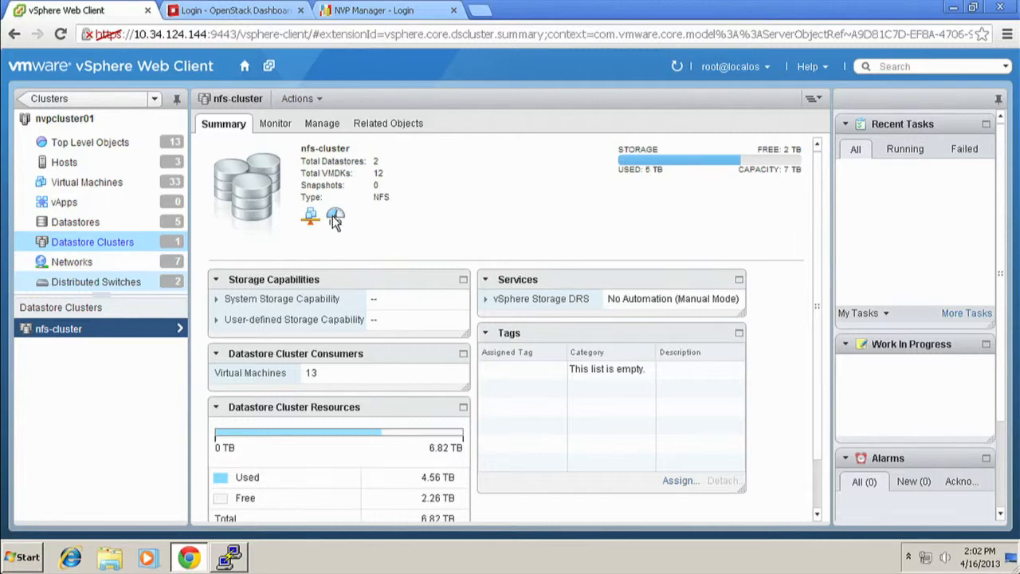
mouse_move(322, 220)
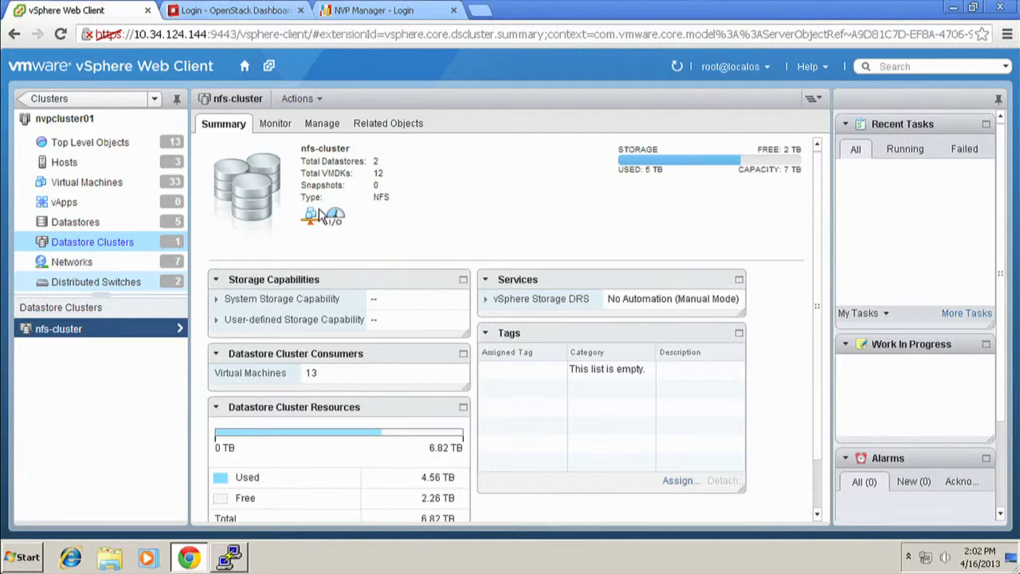
mouse_move(244, 66)
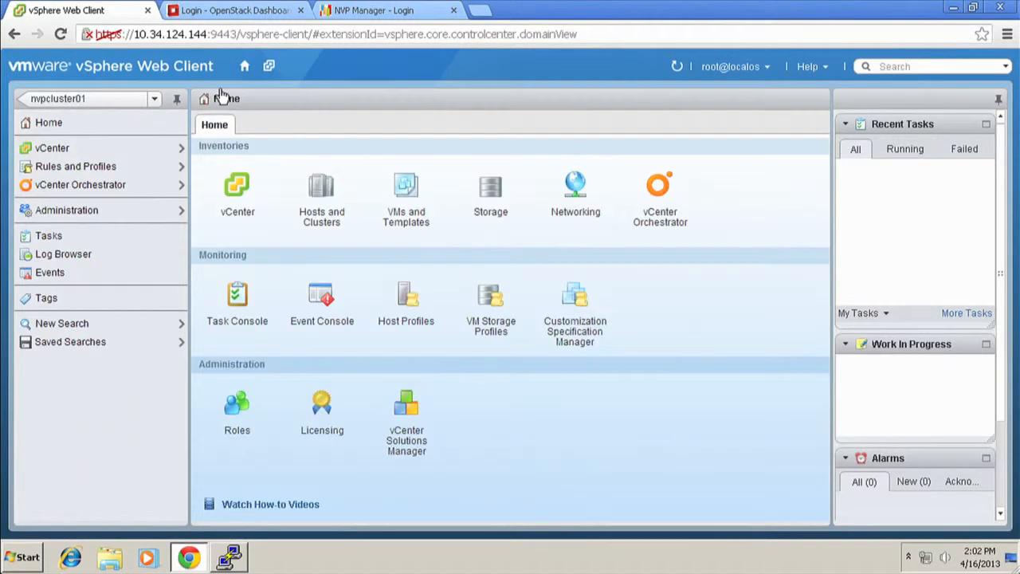
Step: Bring up the vSphere Task Console from the left navigator
click(49, 235)
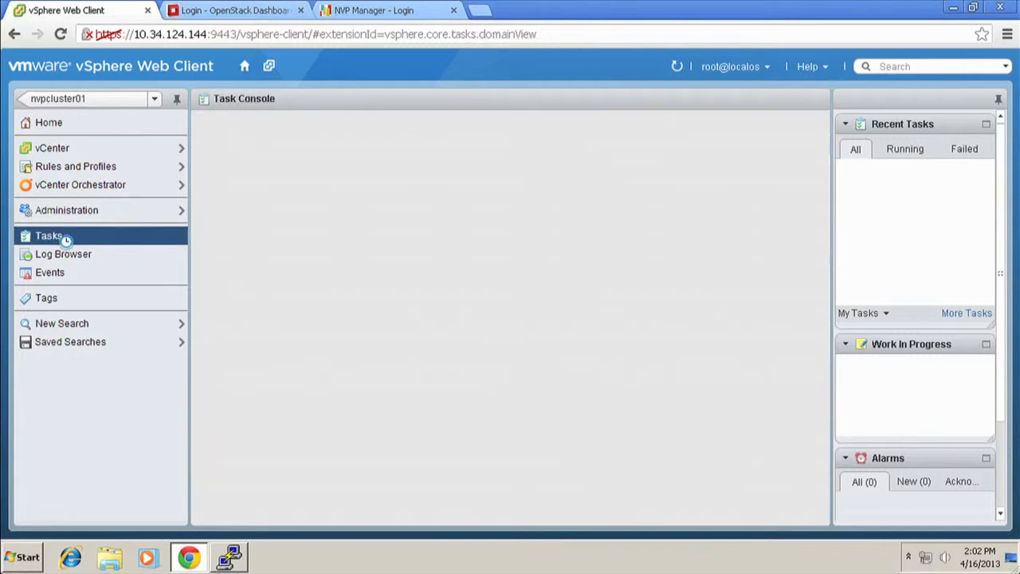
click(48, 235)
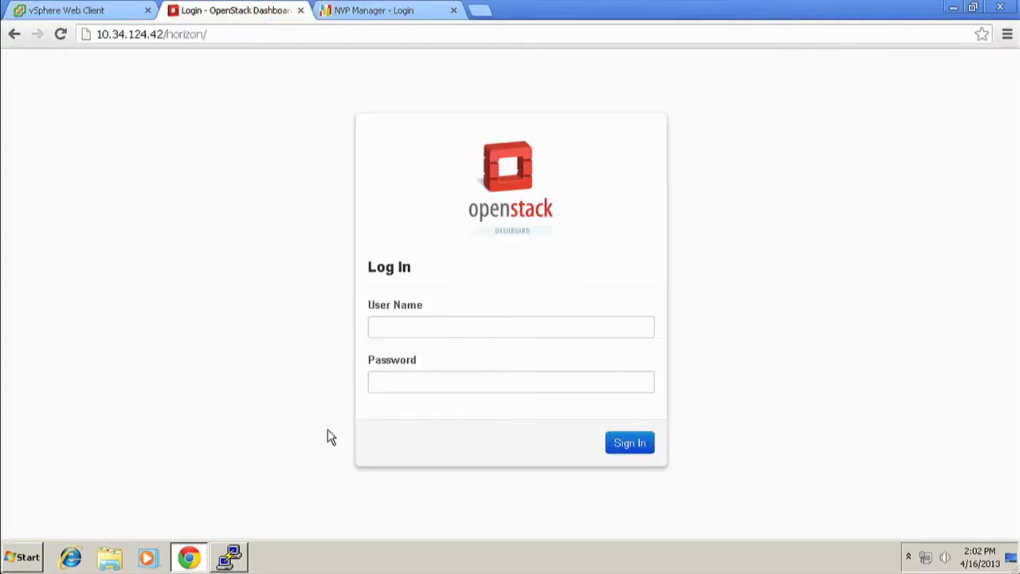
mouse_move(391, 344)
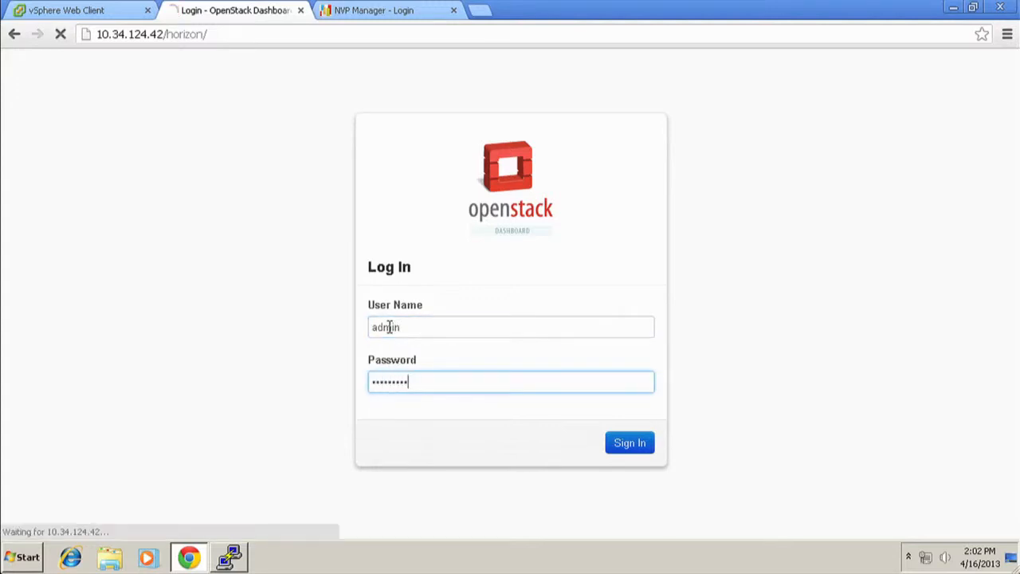
Step: Sign in to Horizon and scroll the Overview's usage summary of five instances
click(629, 442)
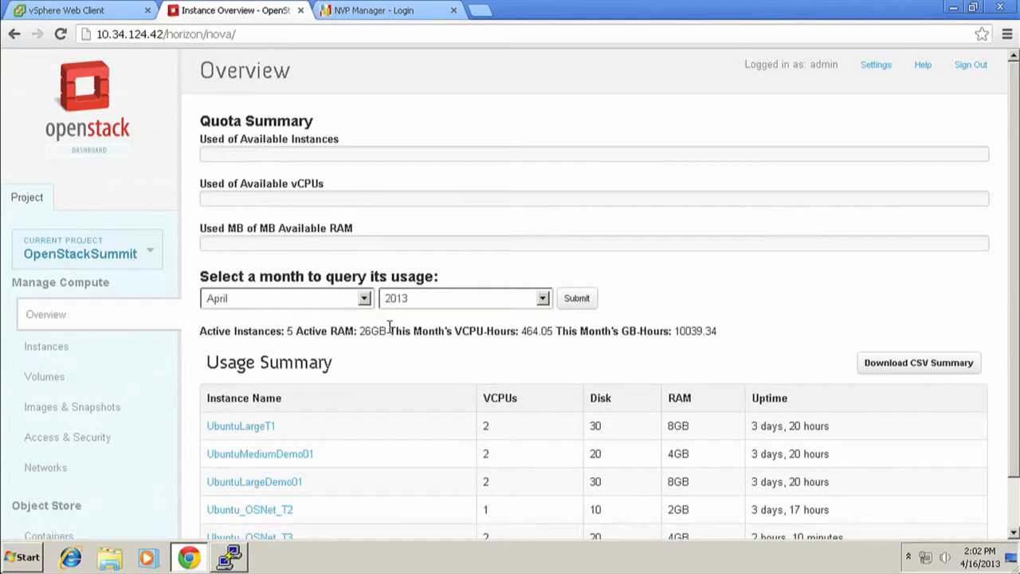
mouse_move(361, 441)
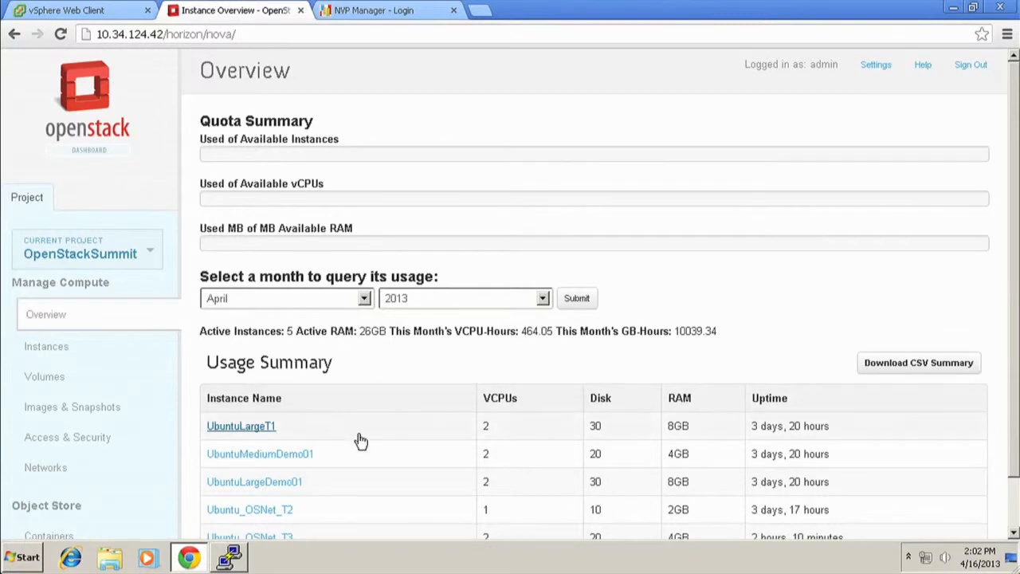
scroll(down, 3)
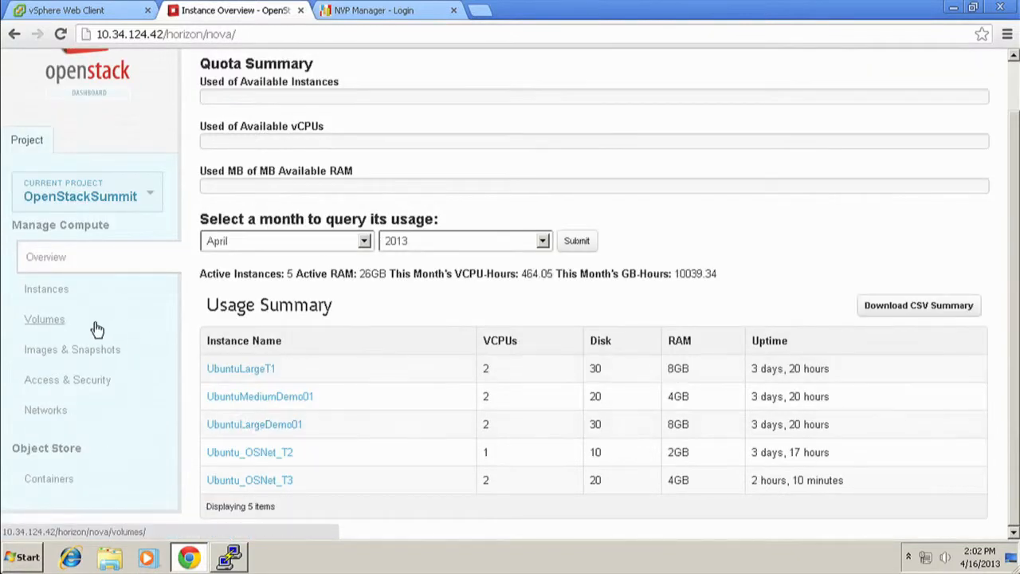
Step: View Instances, then the single UbuntuServer12.04 image, then the five running instances
click(46, 288)
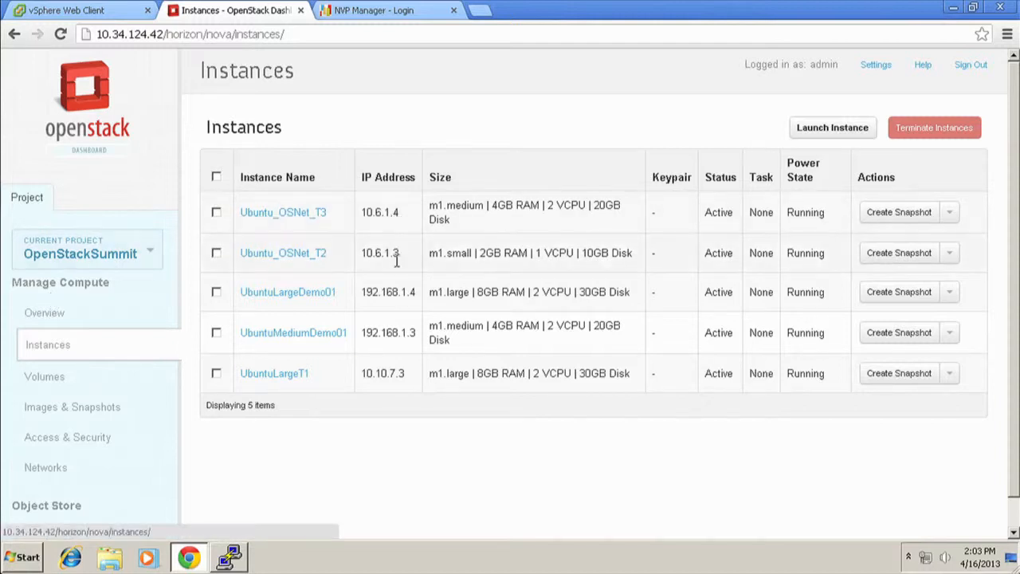
mouse_move(45, 467)
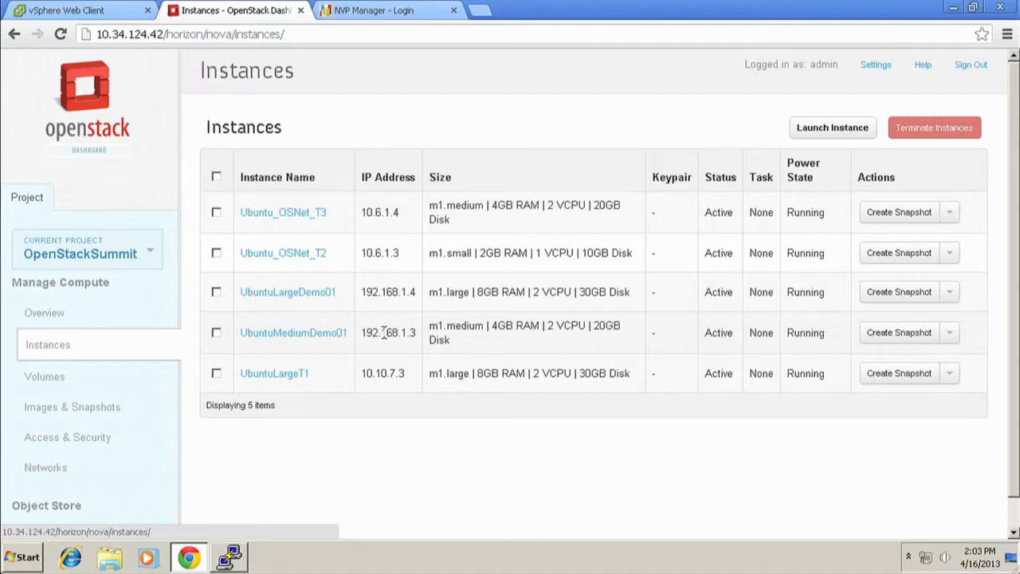
mouse_move(52, 418)
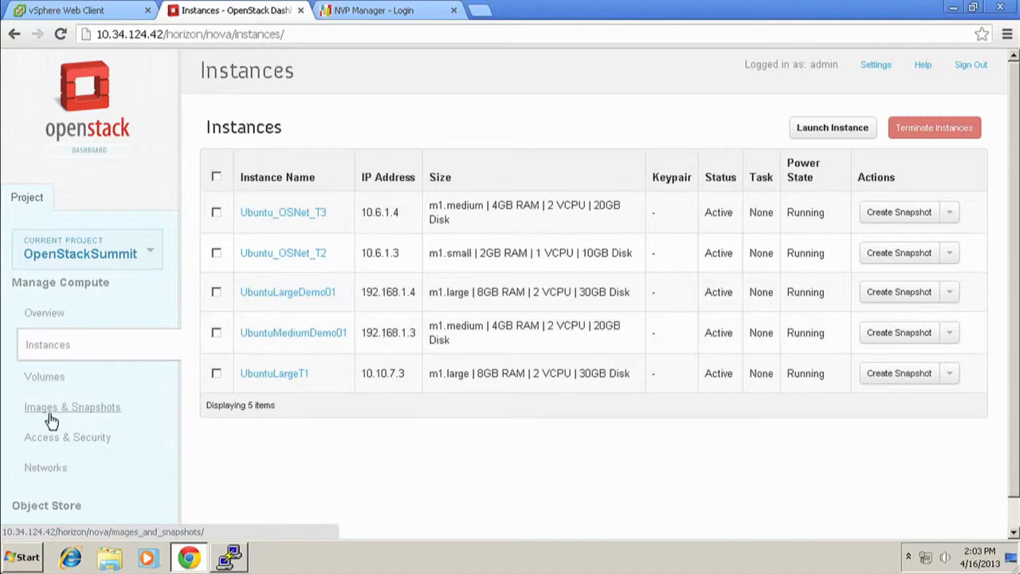
click(72, 406)
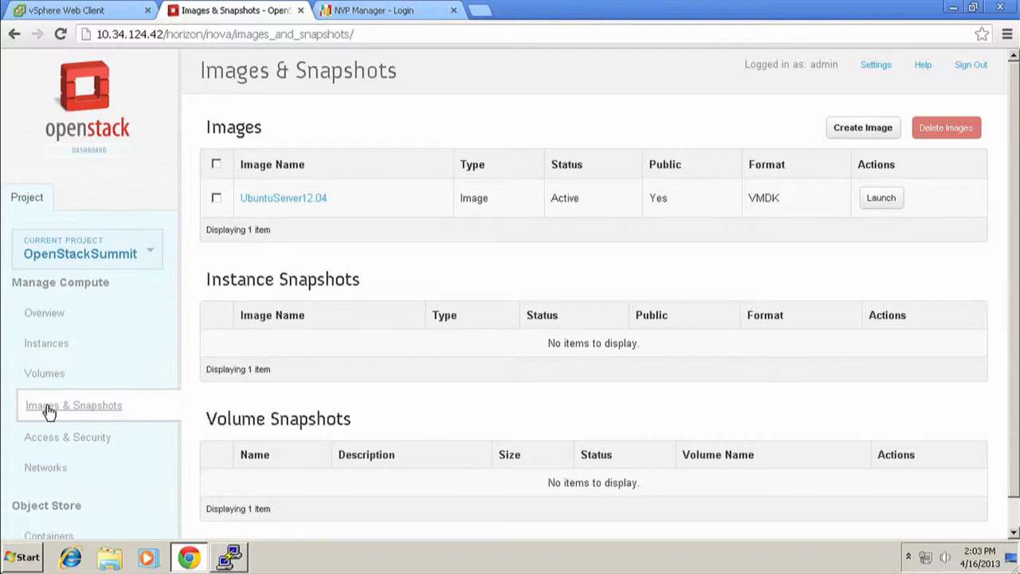
mouse_move(46, 343)
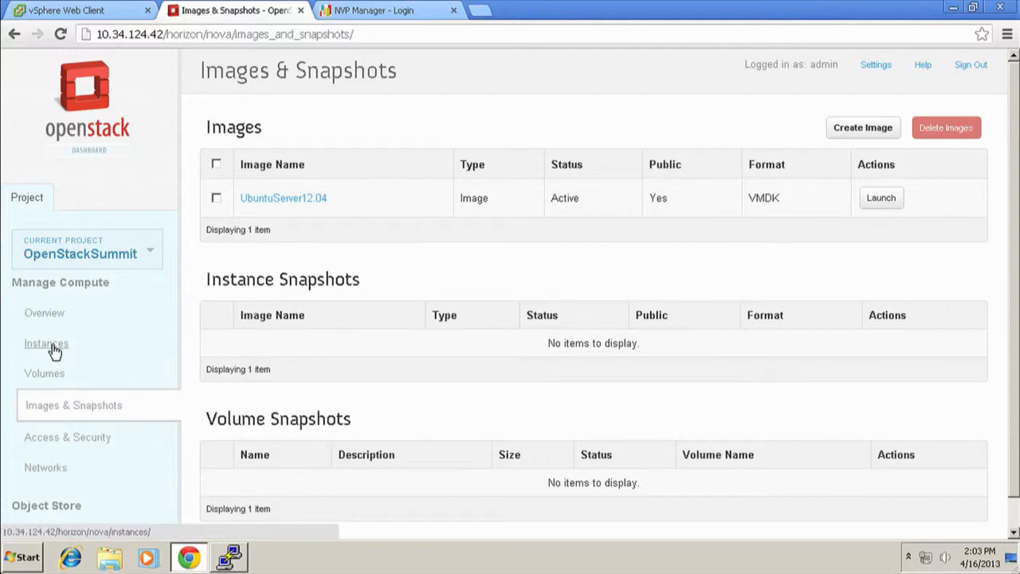
click(46, 343)
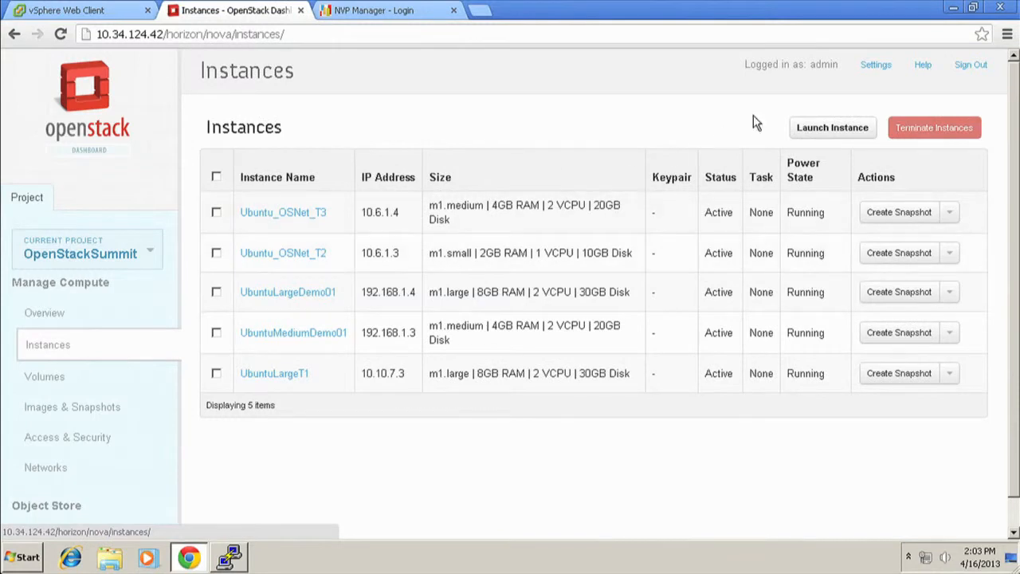
mouse_move(331, 534)
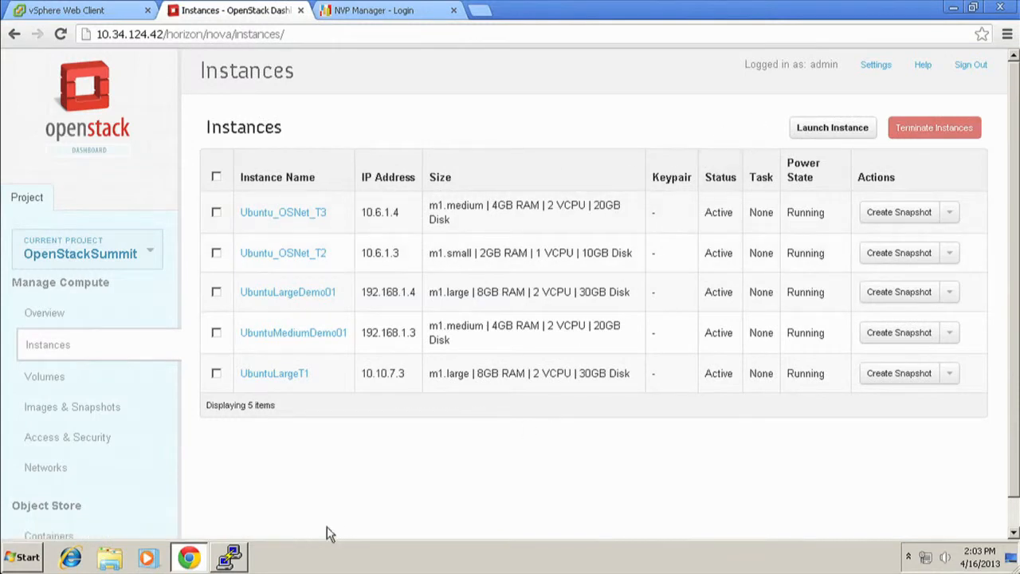
Step: Get a root shell in the PuTTY session with sudo -s
click(229, 556)
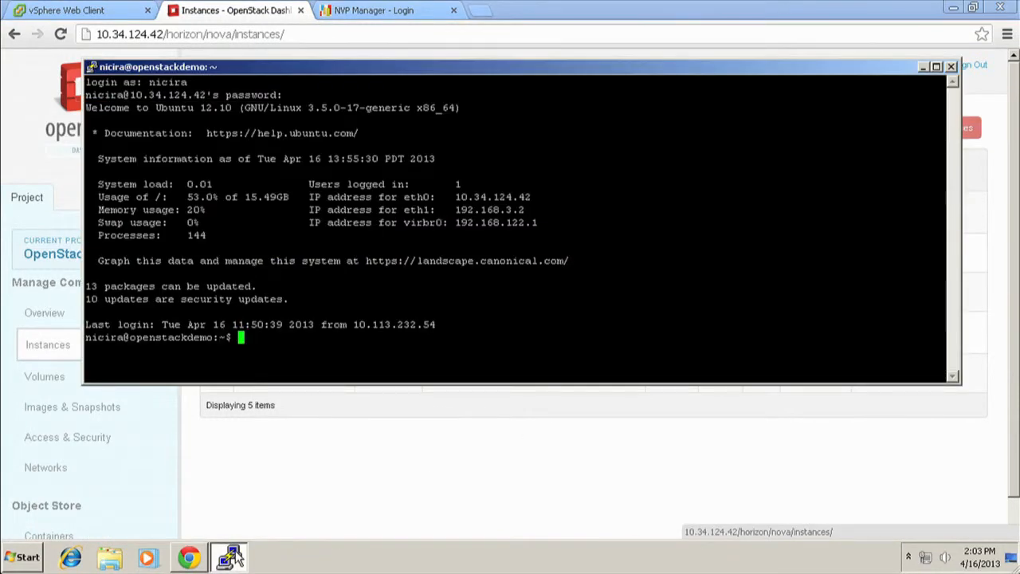
text(sudo)
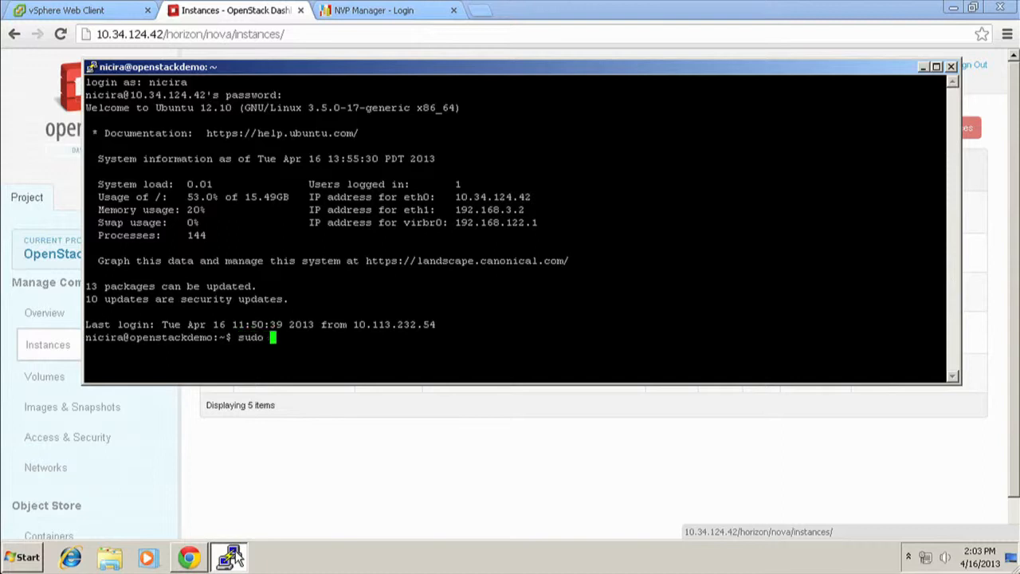
text(-s)
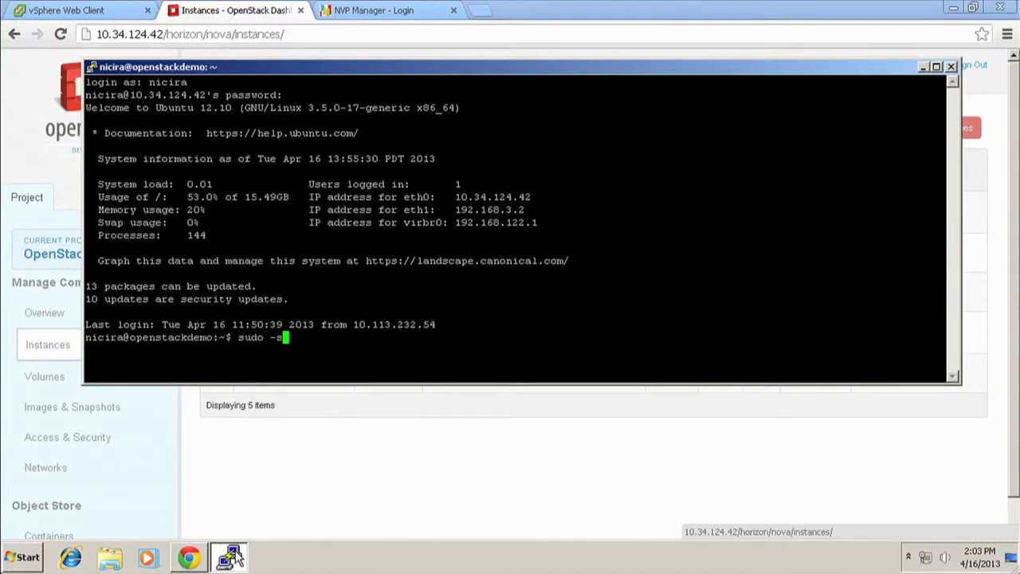
key(Return)
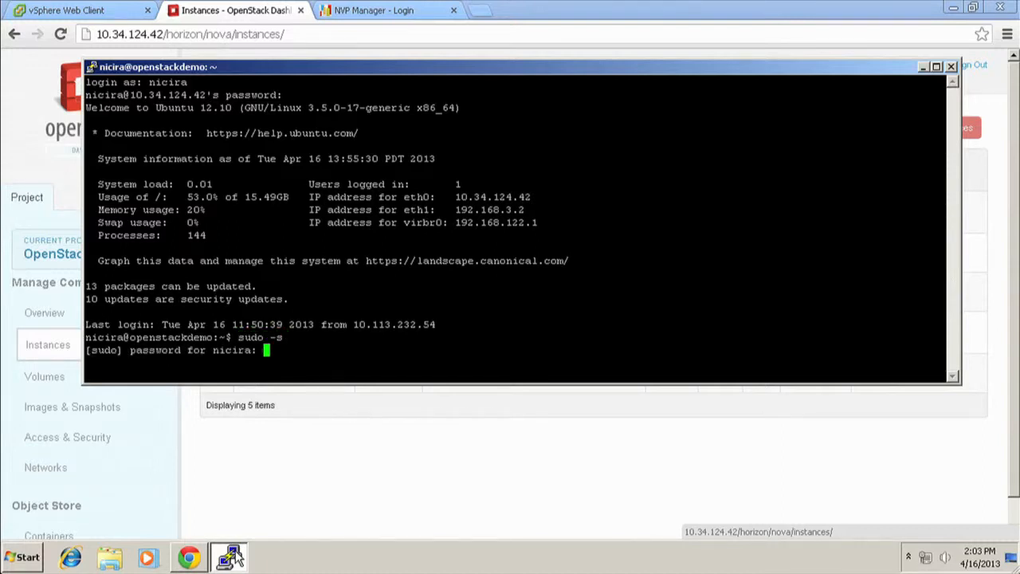
Step: List Nova services with nova-manage service list
text(nova-manag)
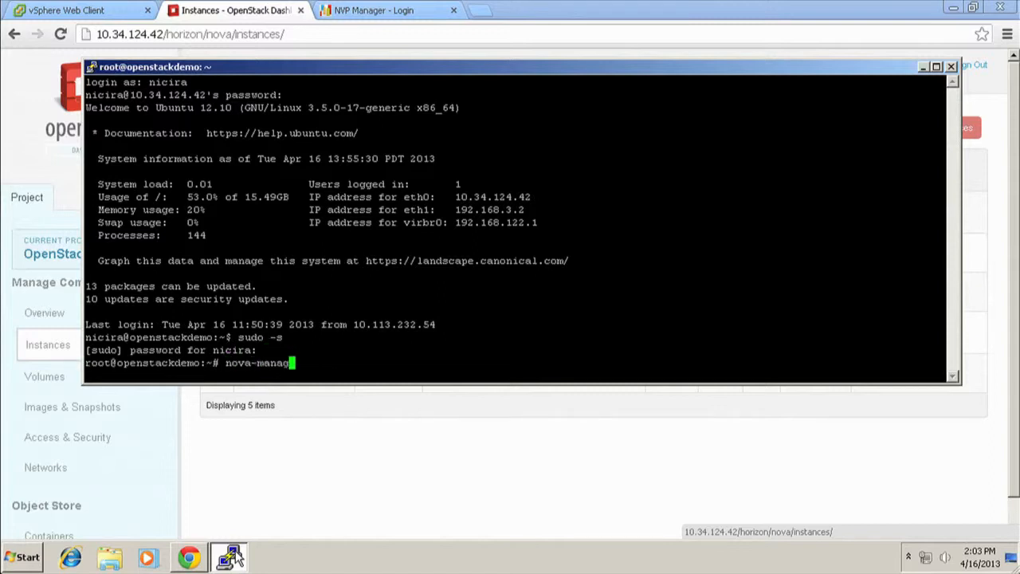
text(e)
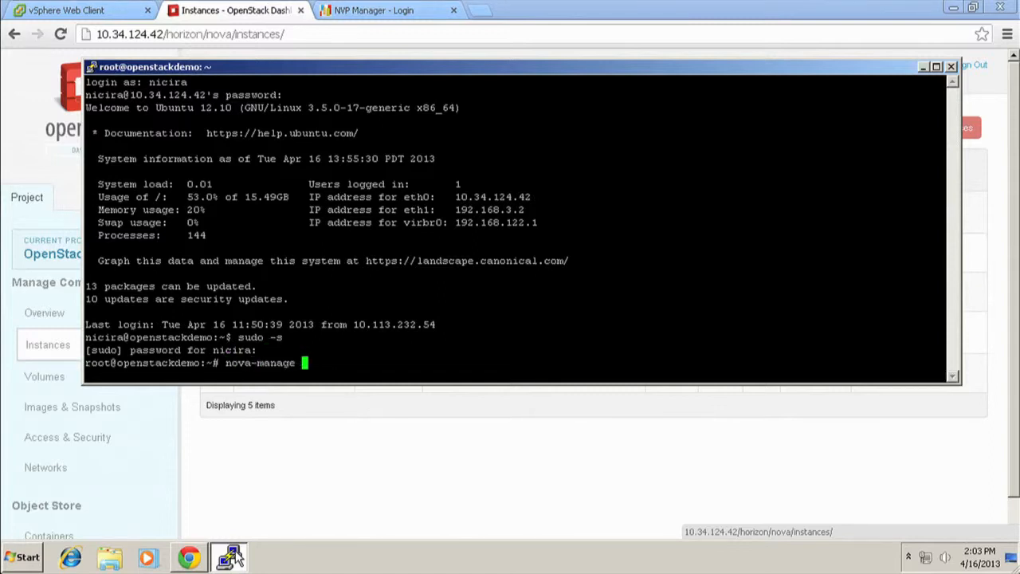
text(service)
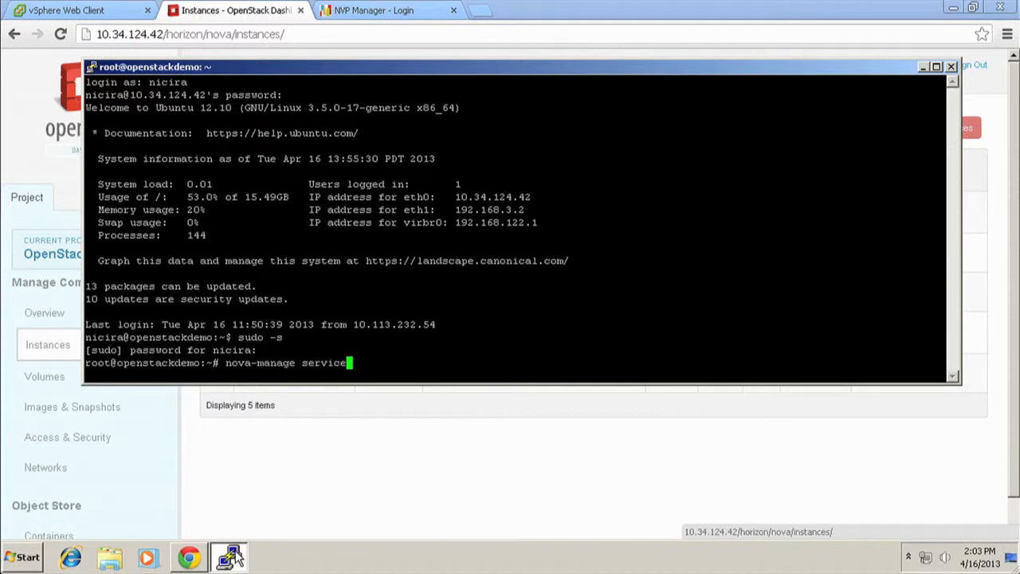
key(Return)
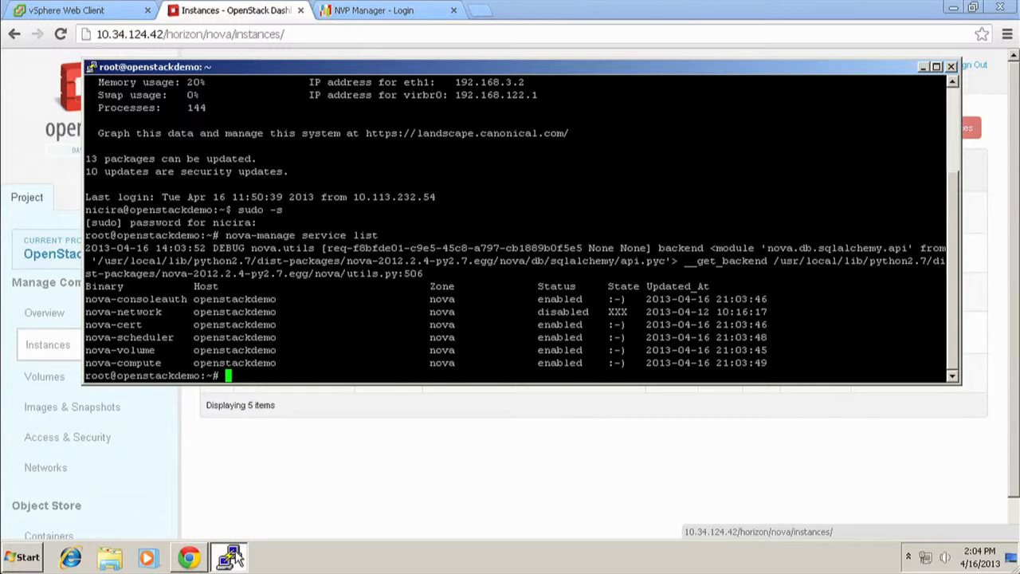
Step: Grep compute_driver in /etc/nova/nova.conf to confirm VMwareVCDriver is active
text(grep compute)
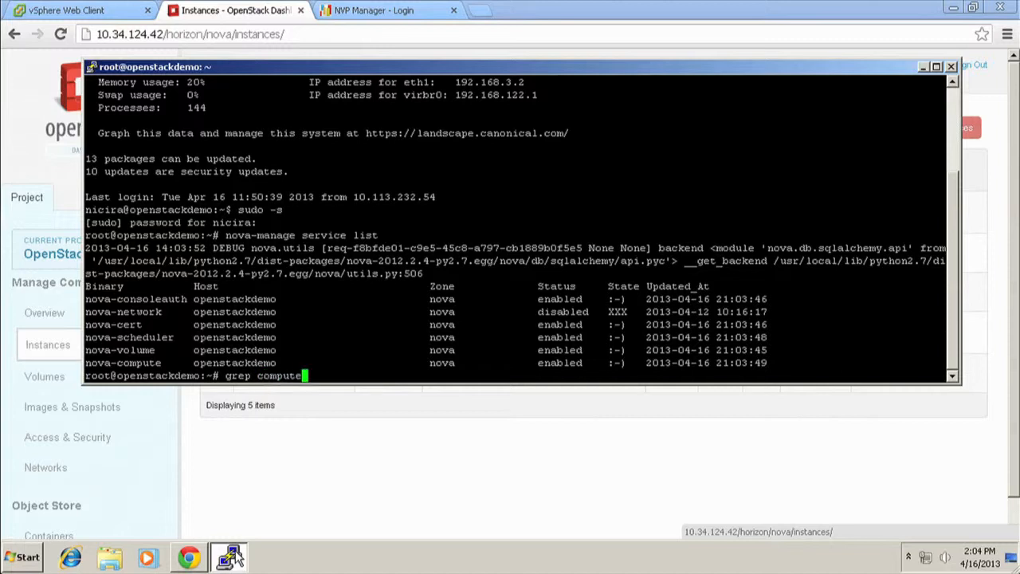
text(_driver /etc/nova)
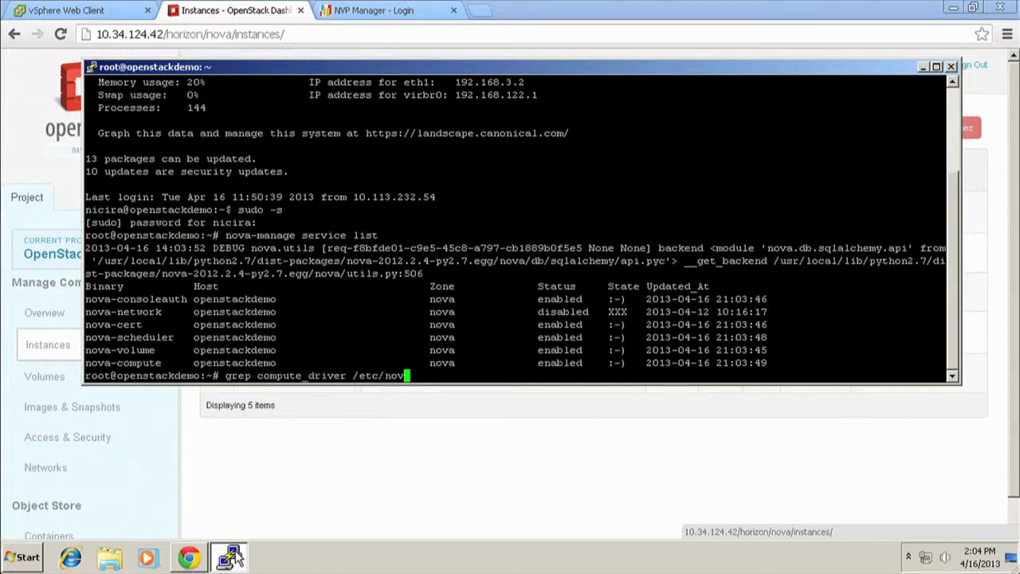
key(Return)
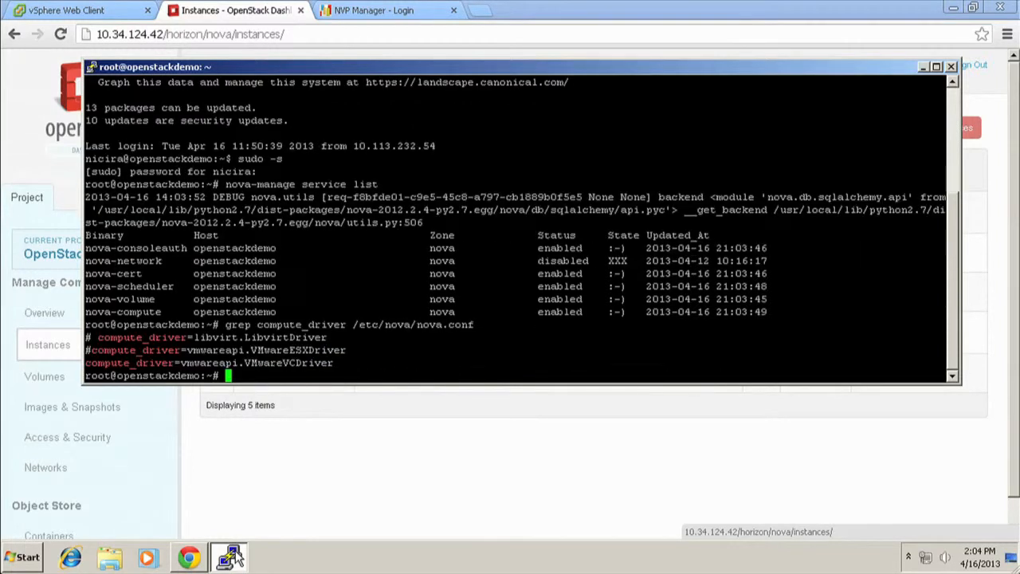
mouse_move(233, 453)
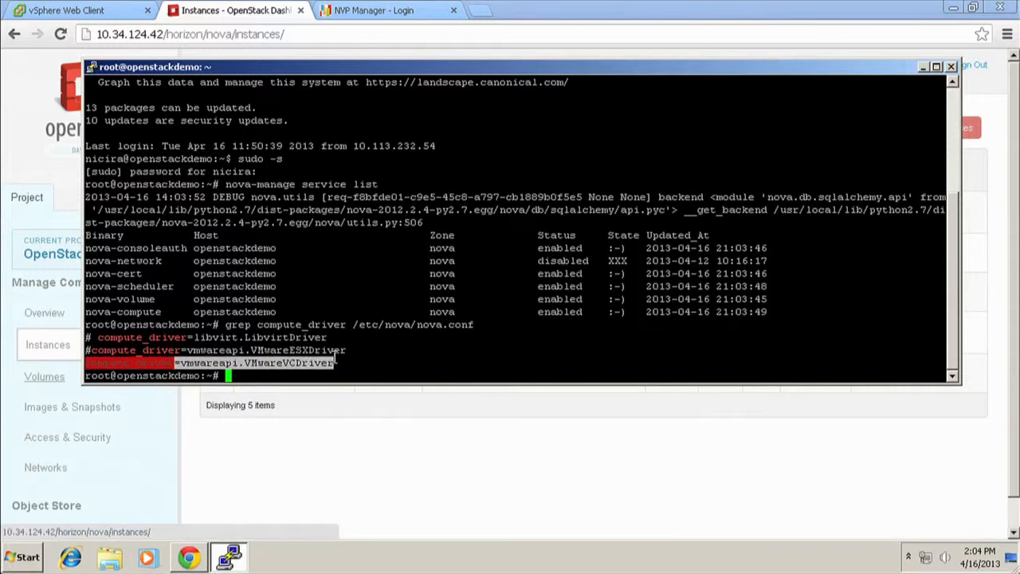
mouse_move(391, 363)
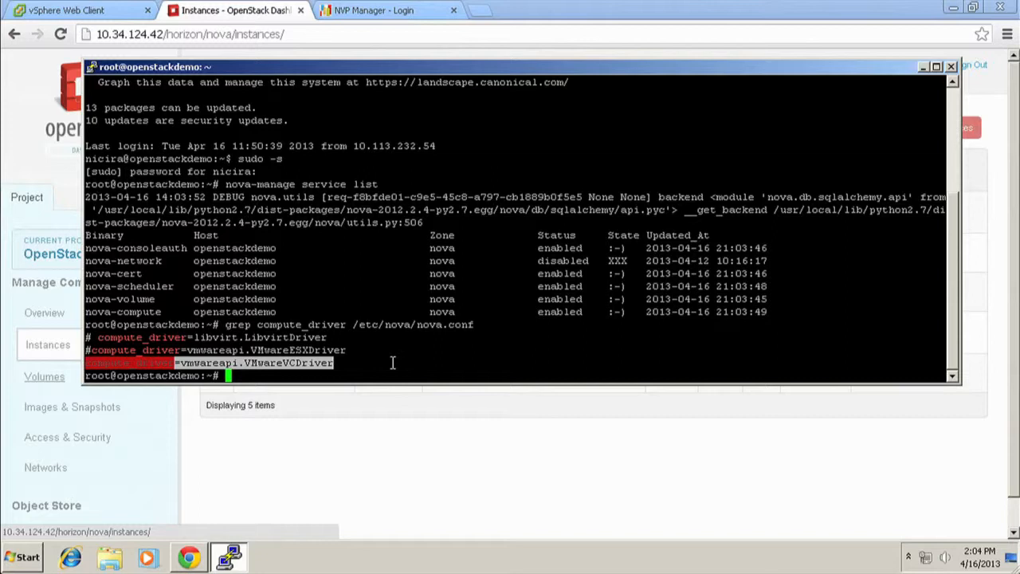
mouse_move(357, 457)
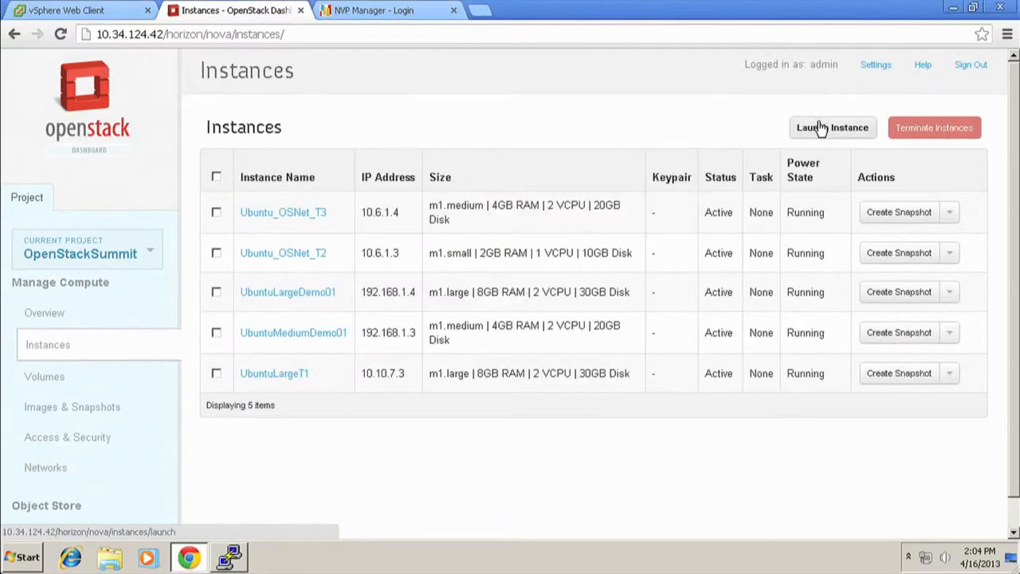
Step: Fill Launch Instance with image UbuntuServer12.04, name summit-demo-01 and flavor m1.small
click(832, 127)
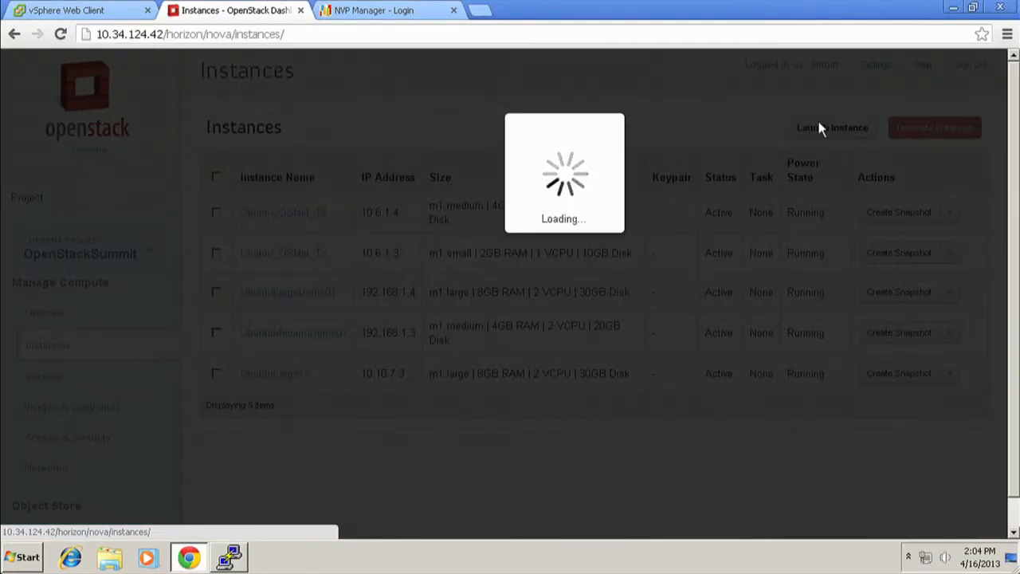
click(832, 128)
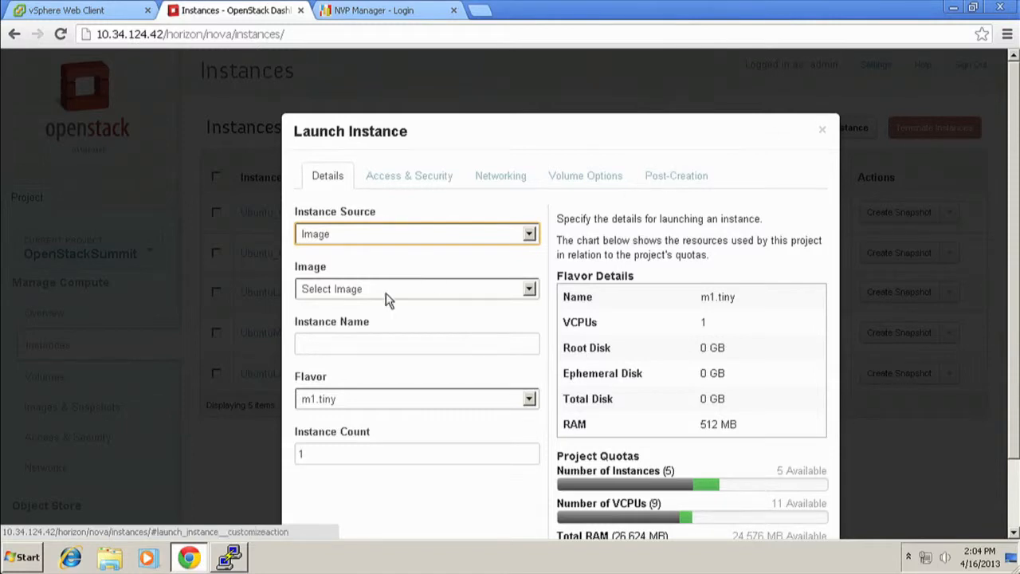
click(416, 289)
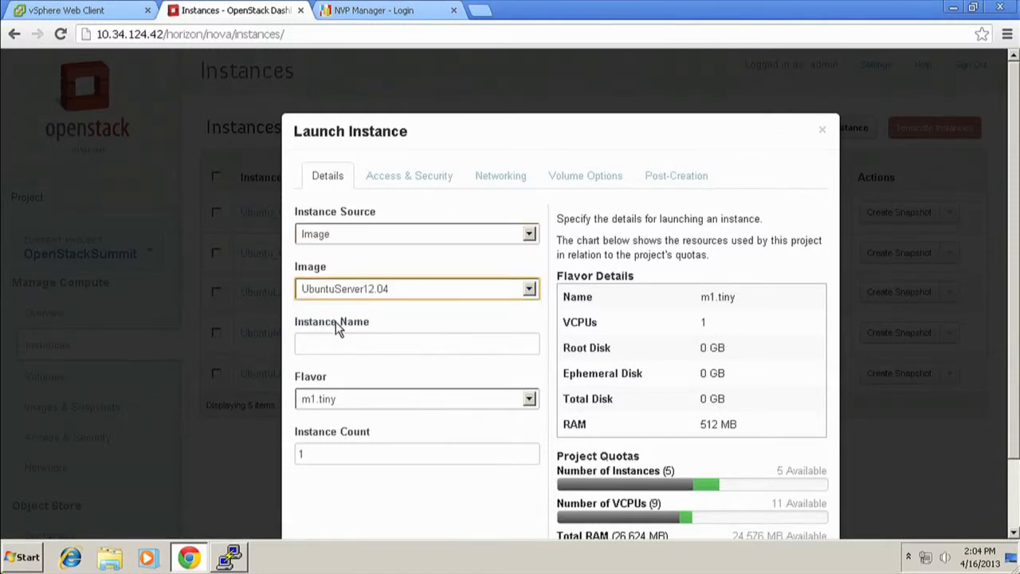
text(summit-de)
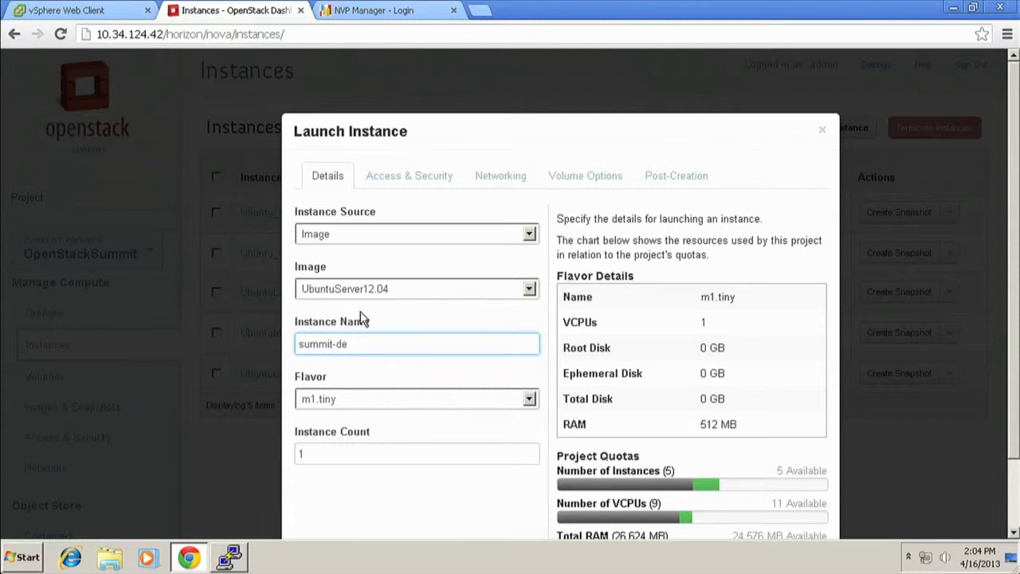
text(mo-01)
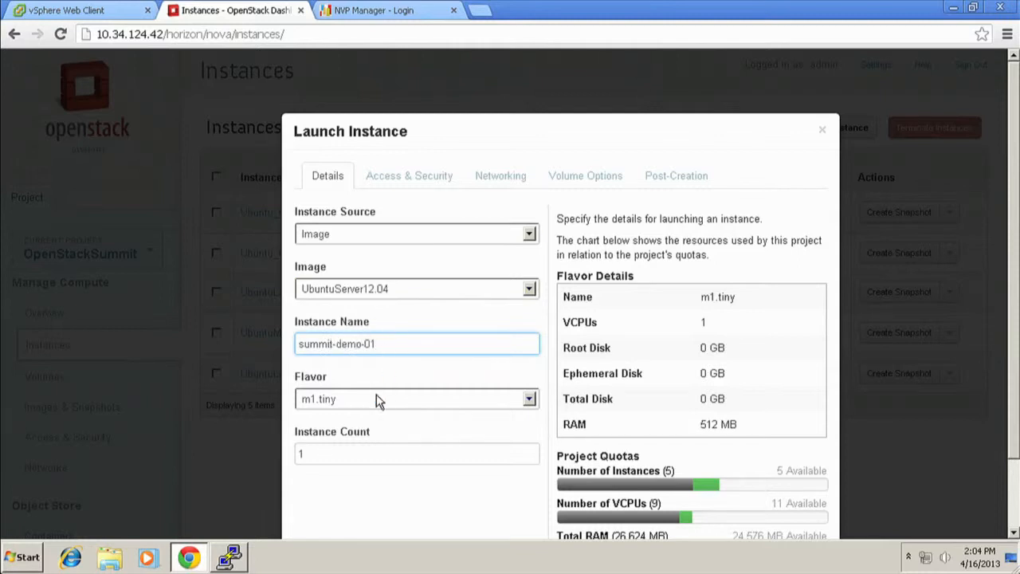
click(528, 399)
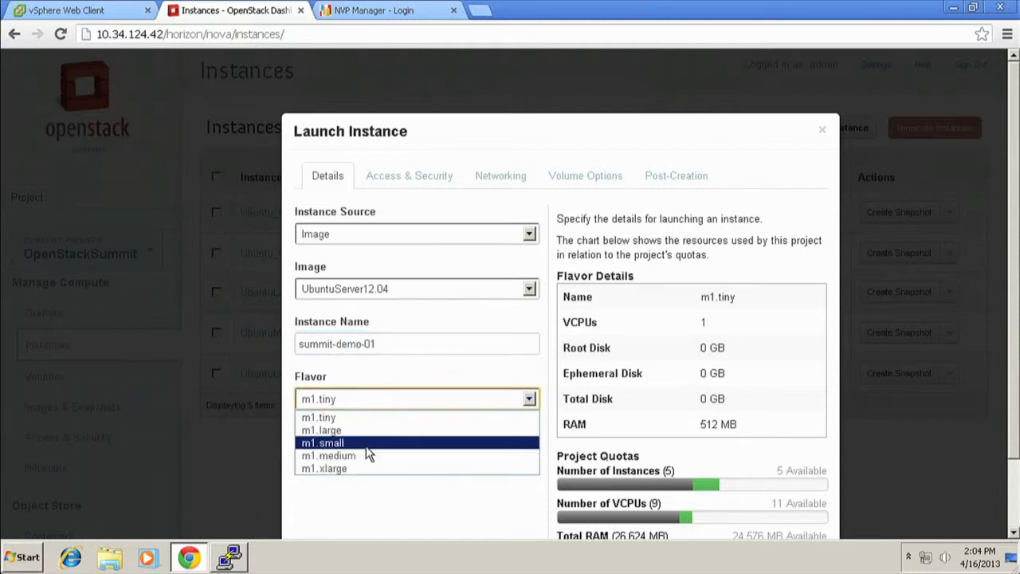
click(322, 442)
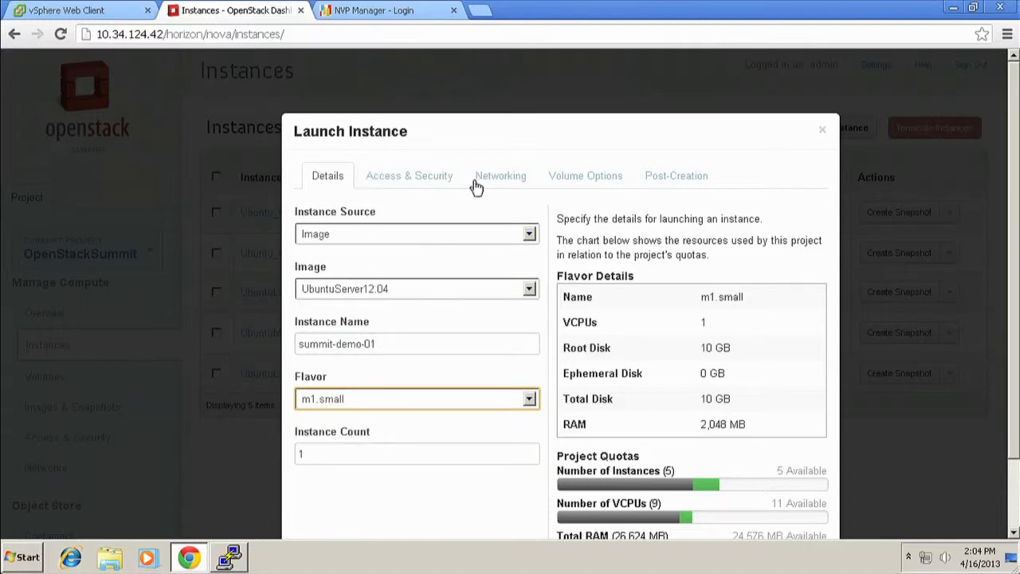
Step: Choose SummitNet instead of PortlandNet as the network and launch summit-demo-01
click(500, 175)
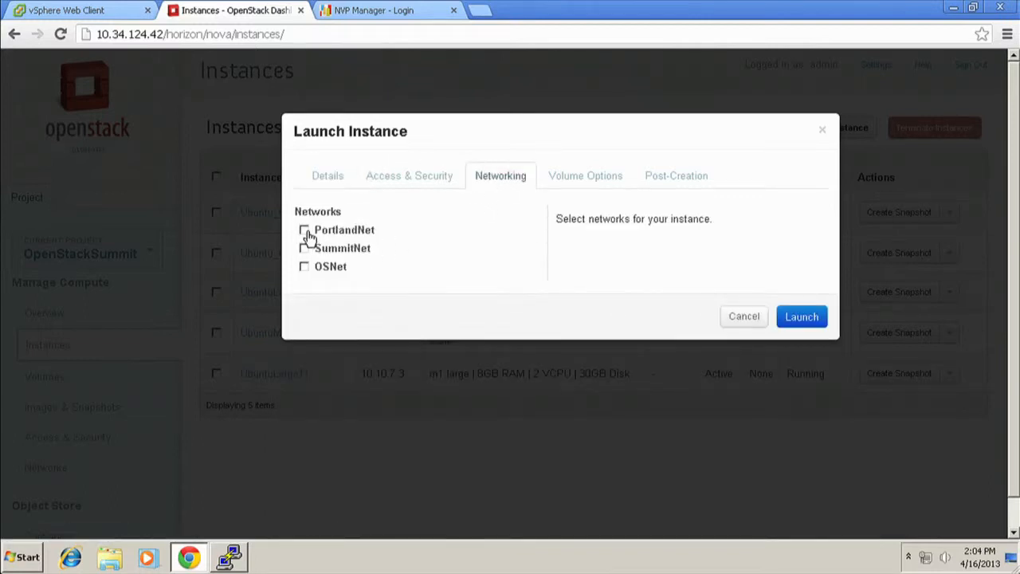
click(304, 229)
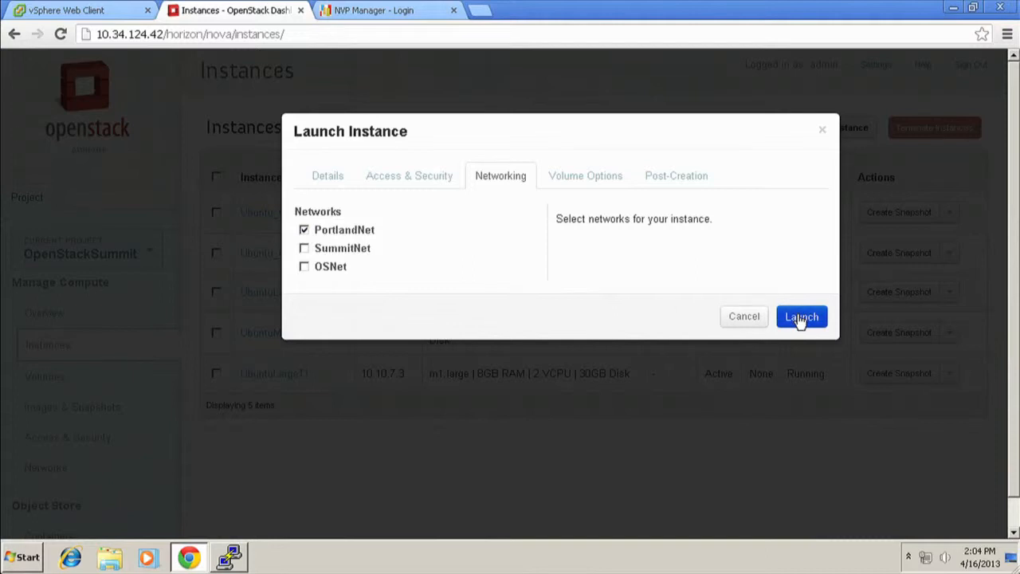
click(303, 229)
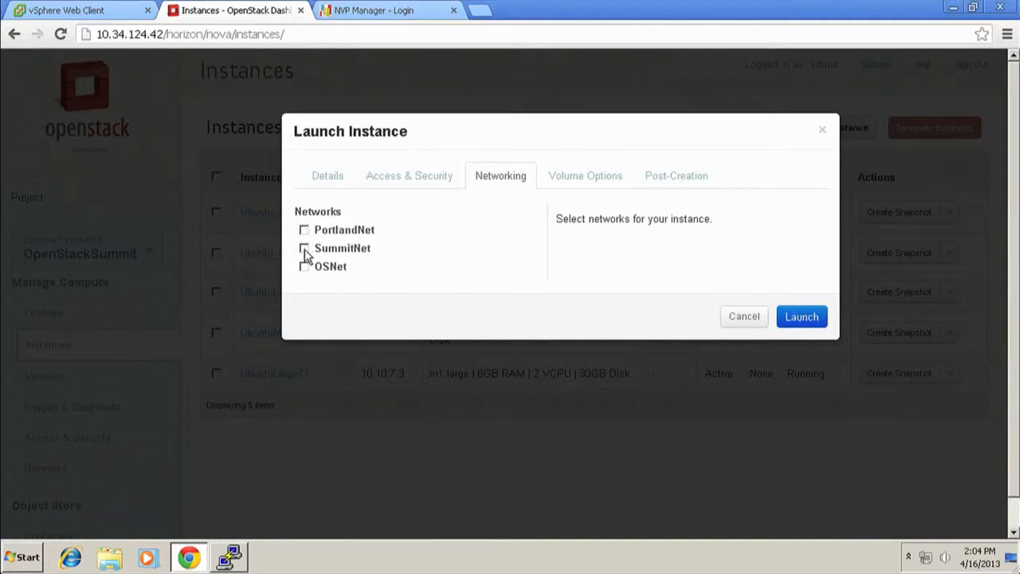
click(800, 317)
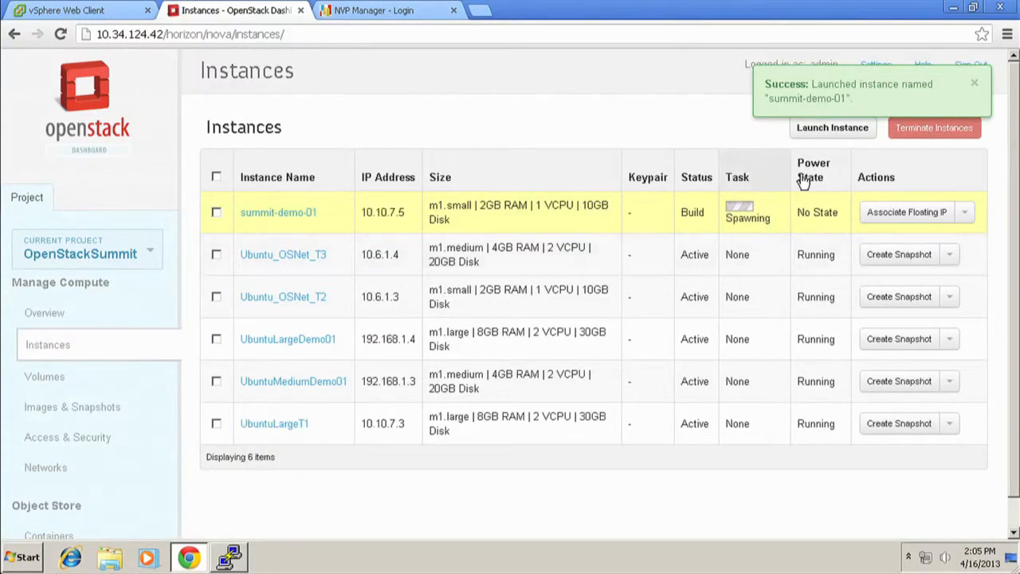
click(973, 83)
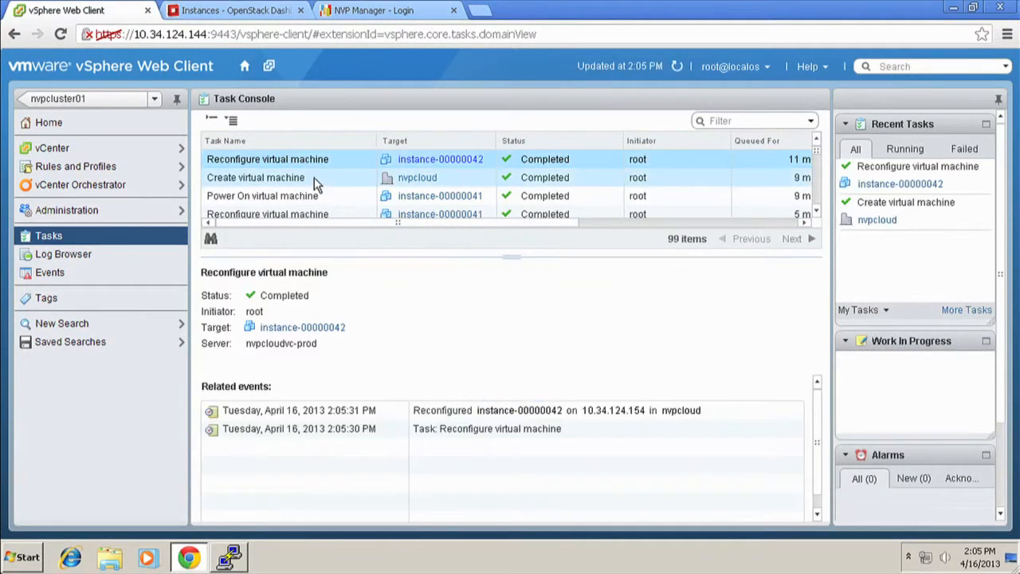
Step: Inspect instance-00000042's Create and Reconfigure virtual machine tasks, then refresh to show its Power On
click(255, 177)
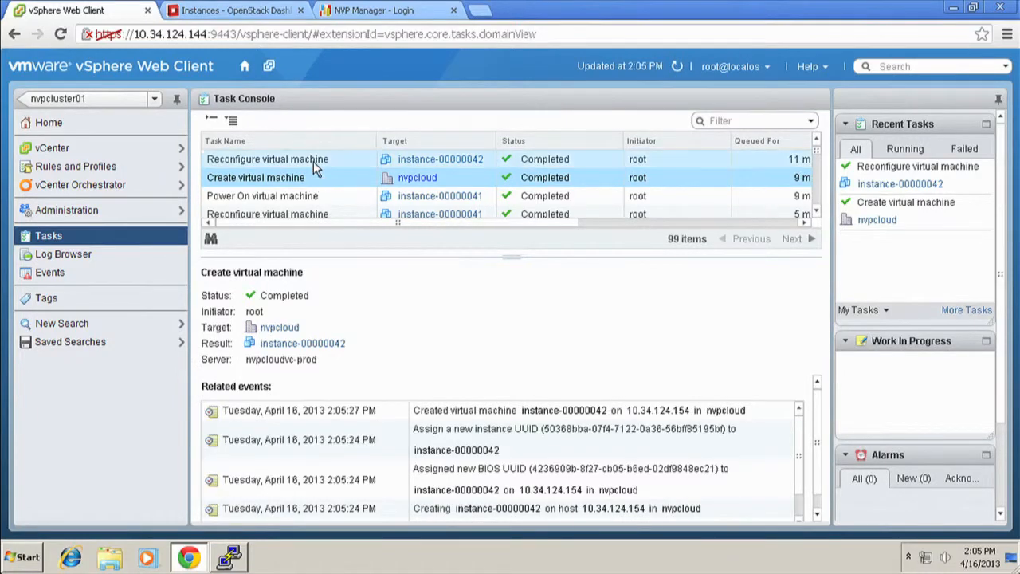
click(267, 158)
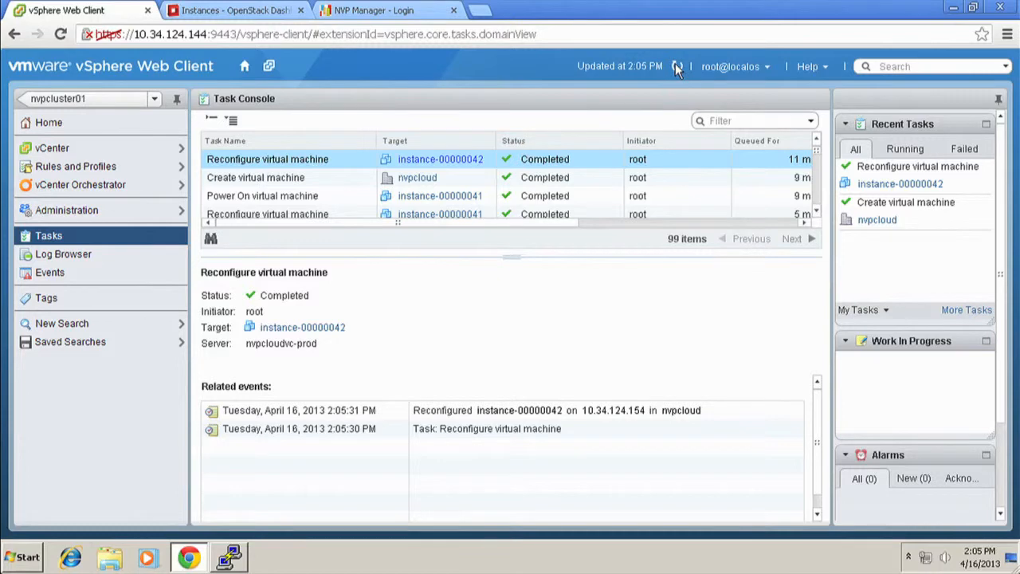
click(677, 66)
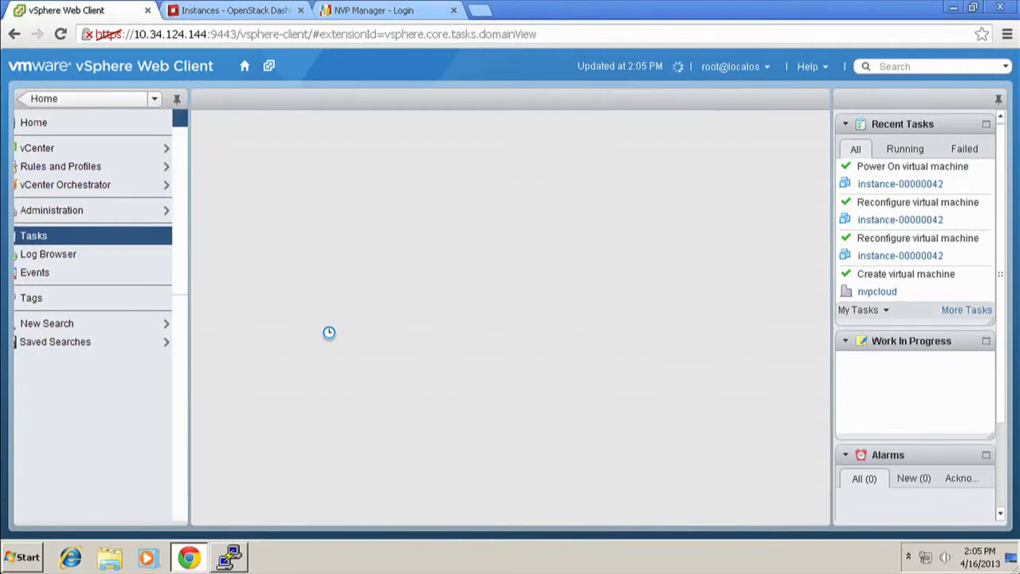
Step: Open instance-00000042's Summary tab from Recent Tasks and launch its remote console
click(33, 235)
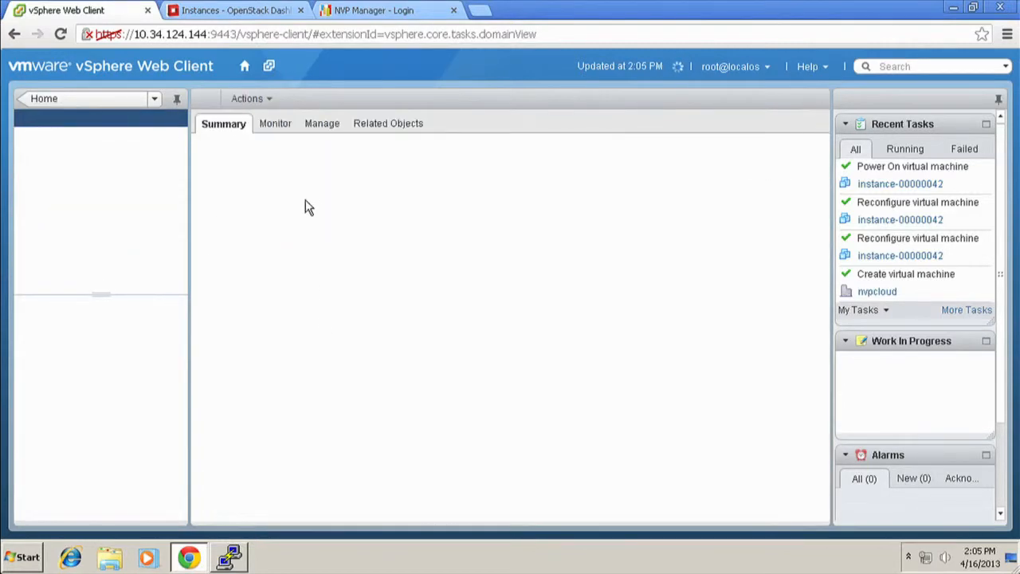
click(900, 183)
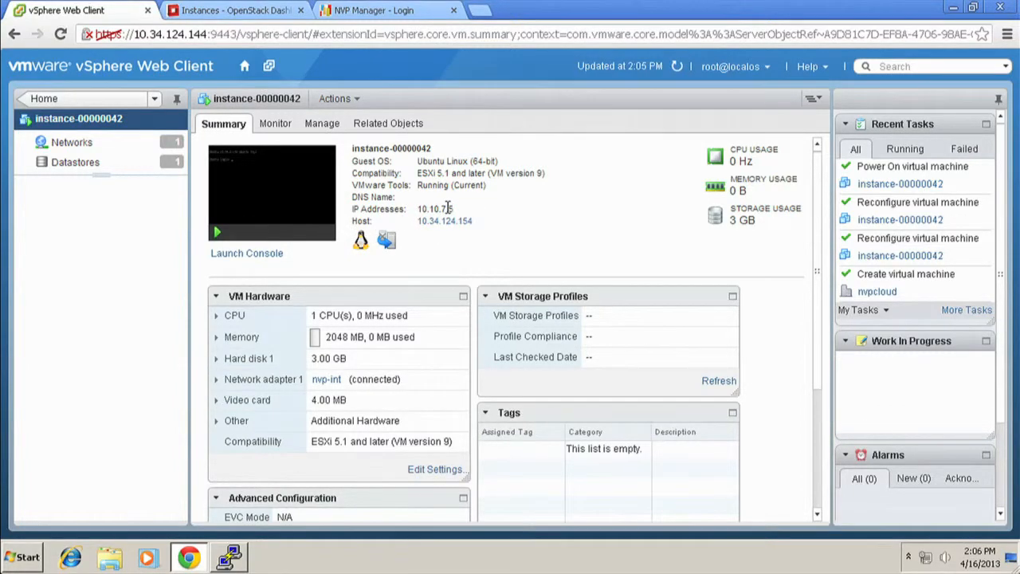
mouse_move(257, 253)
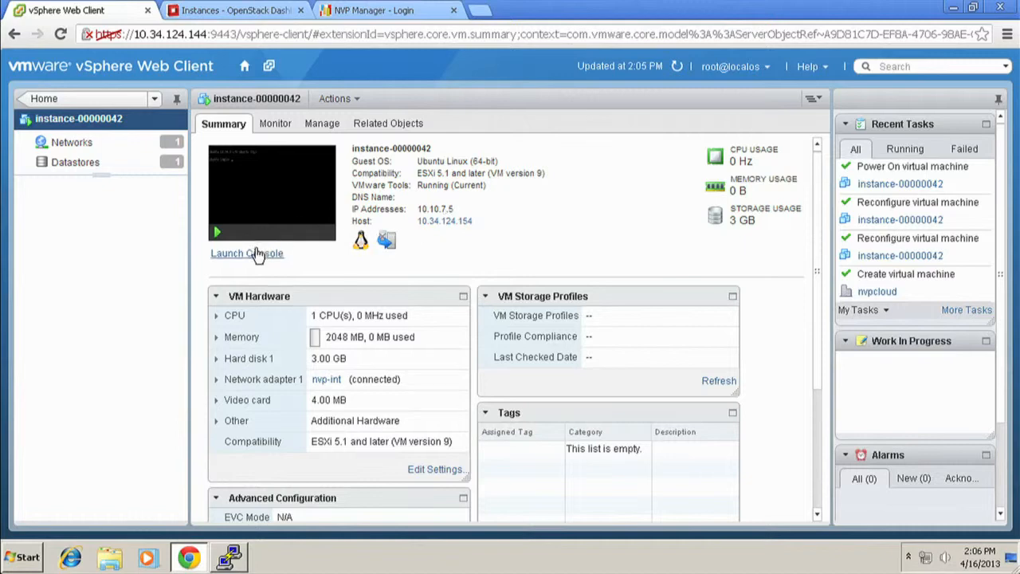
click(247, 253)
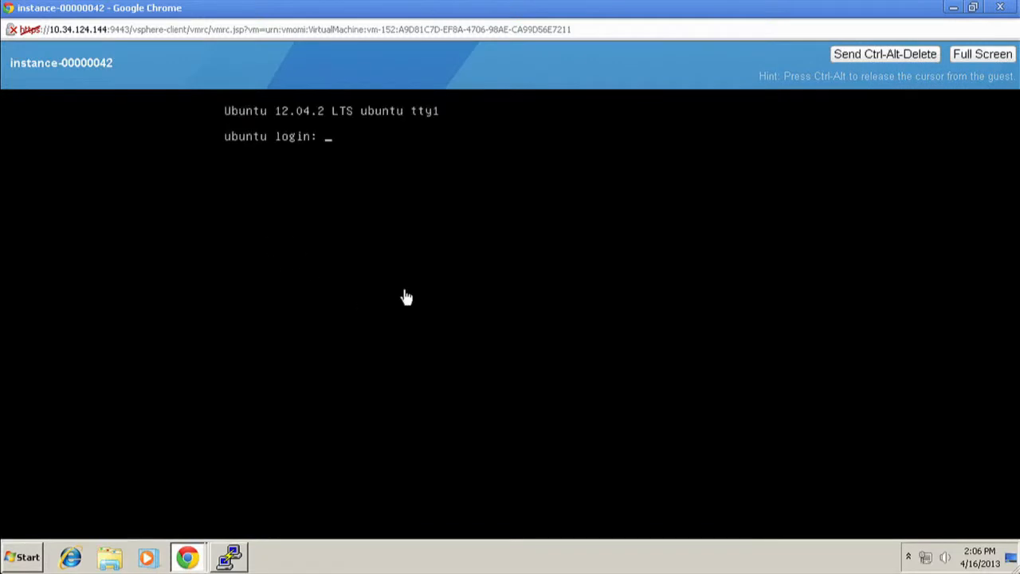
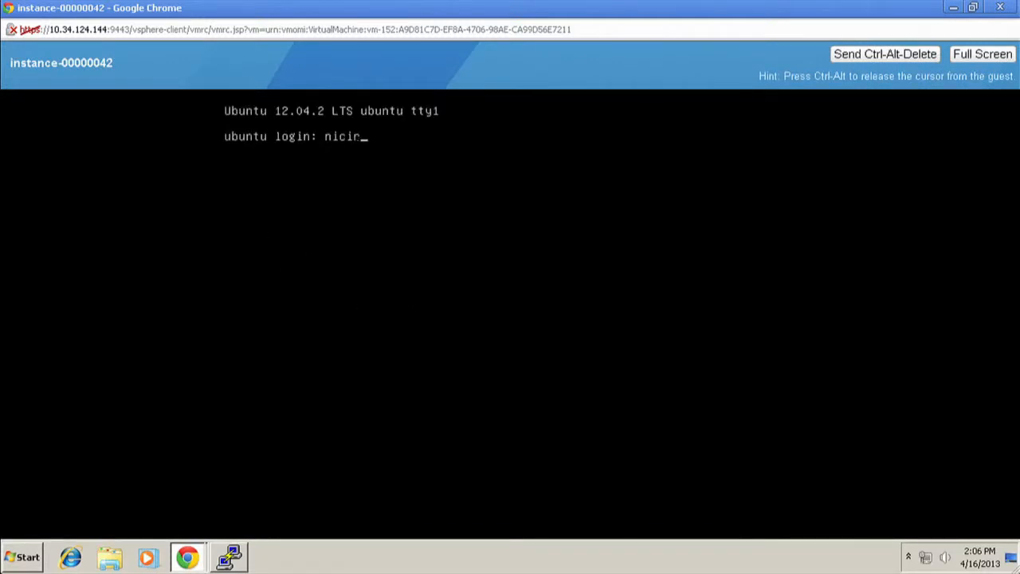
Step: Log into the instance-00000042 console and confirm eth0 has address 10.10.7.5
key(Return)
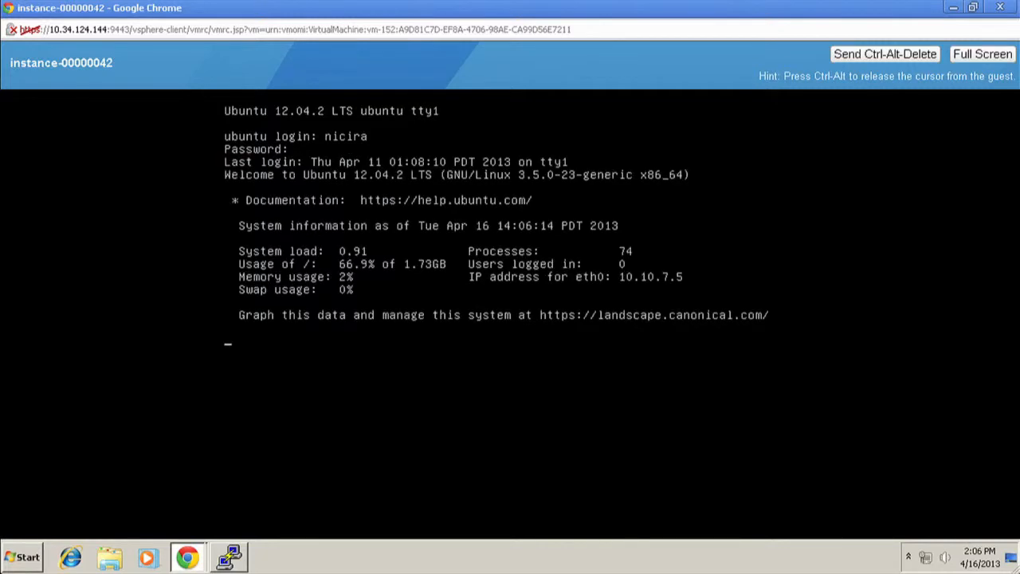
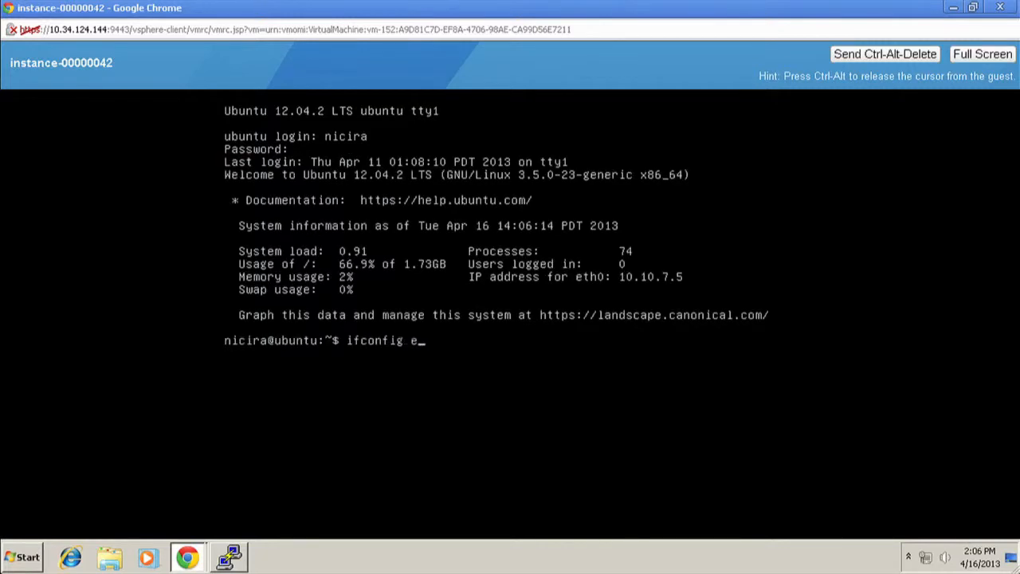
key(Return)
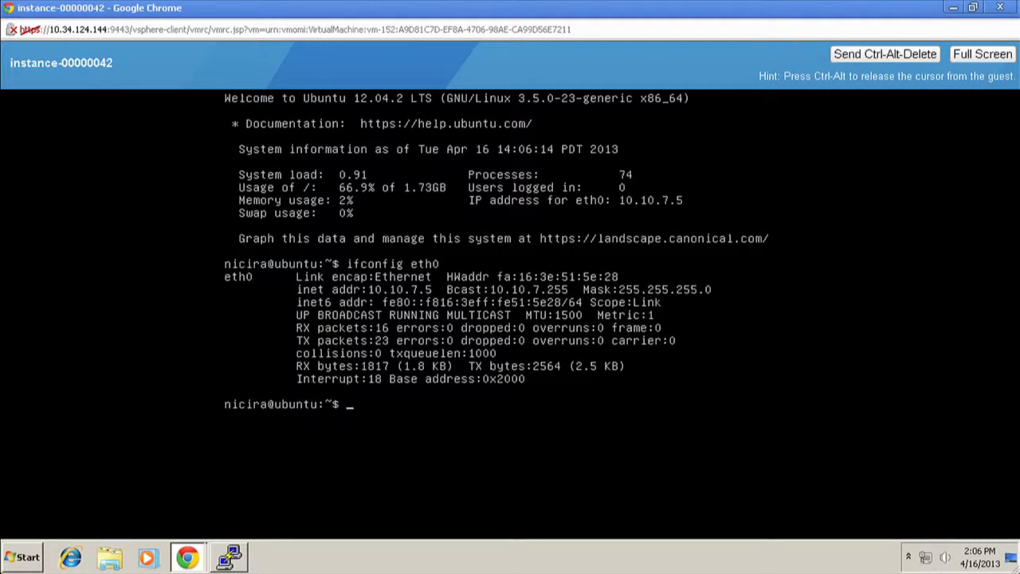
Step: Ping 10.10.7.3 four times from the VM and confirm no packet loss
text(p)
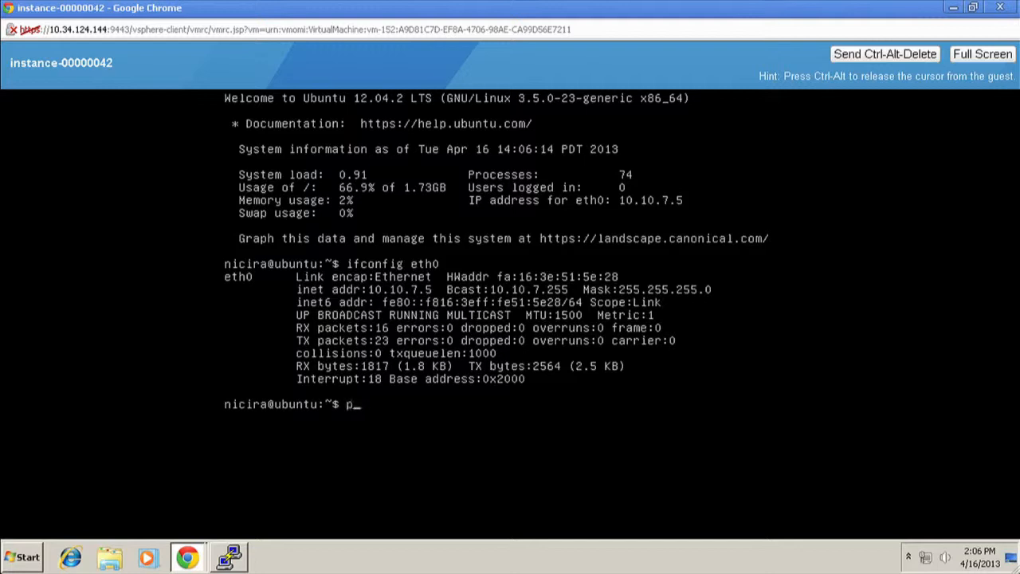
text(ing -c 10.)
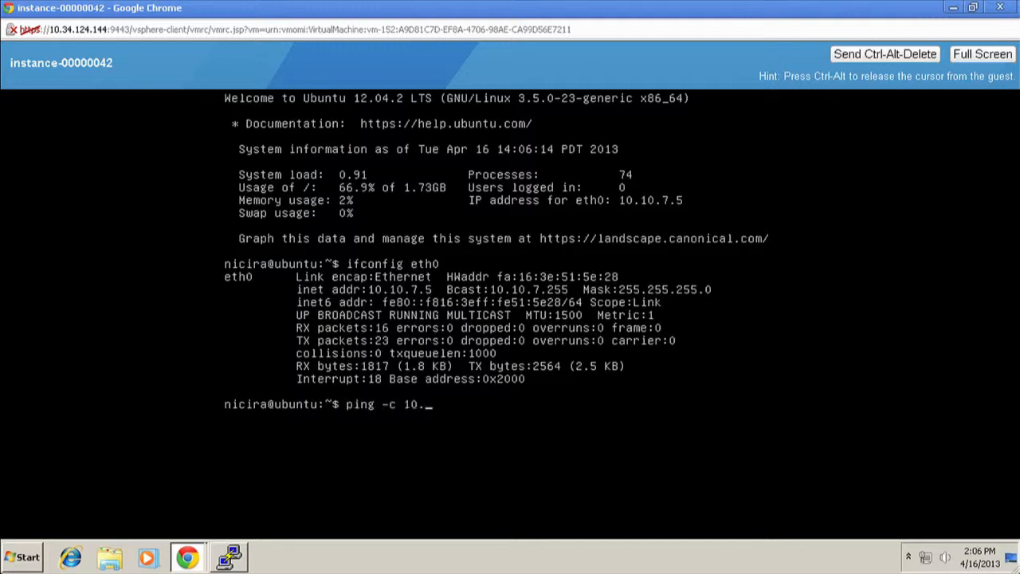
key(Return)
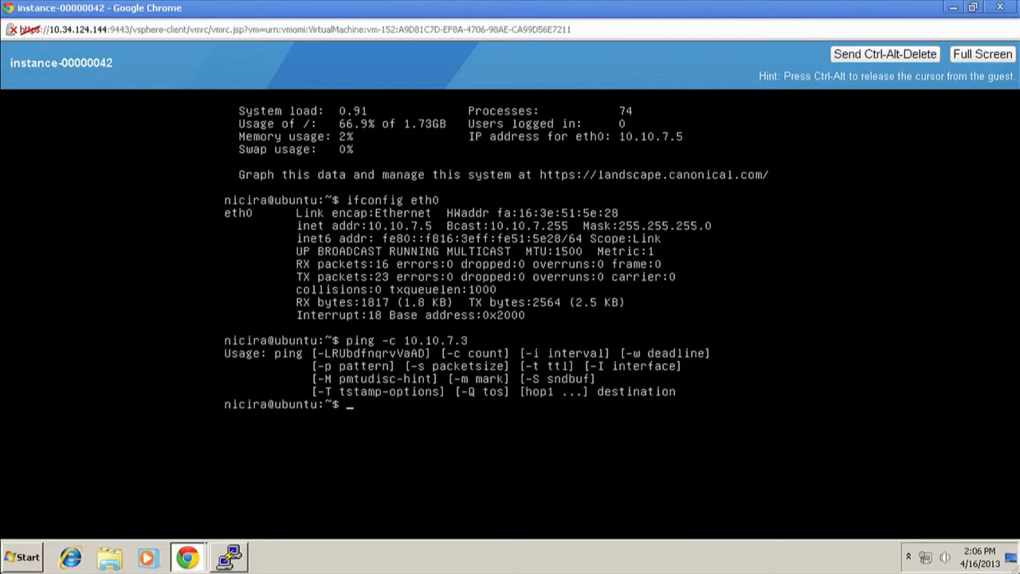
text(ping -c 10.10.7.3)
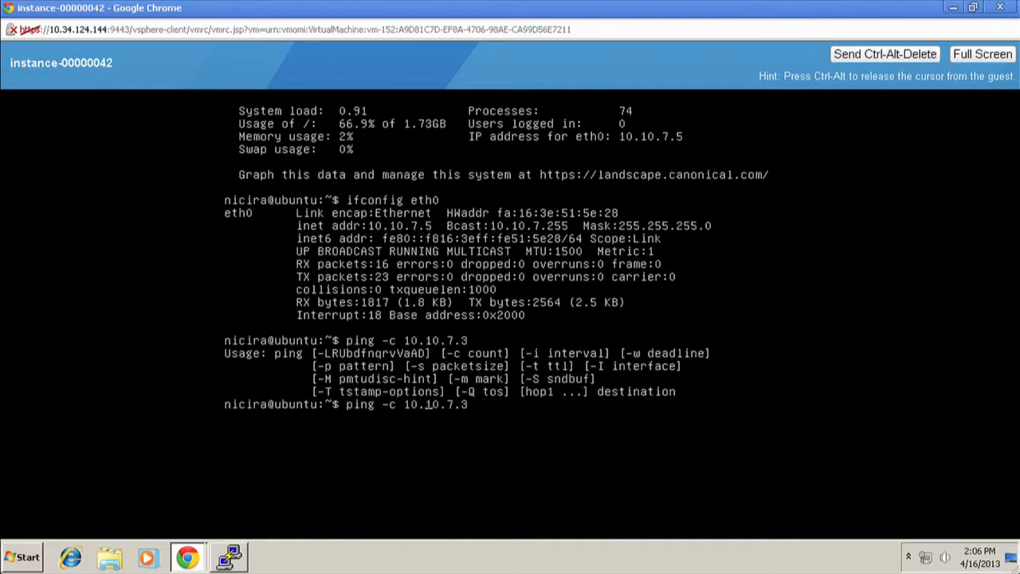
text( 4)
key(Return)
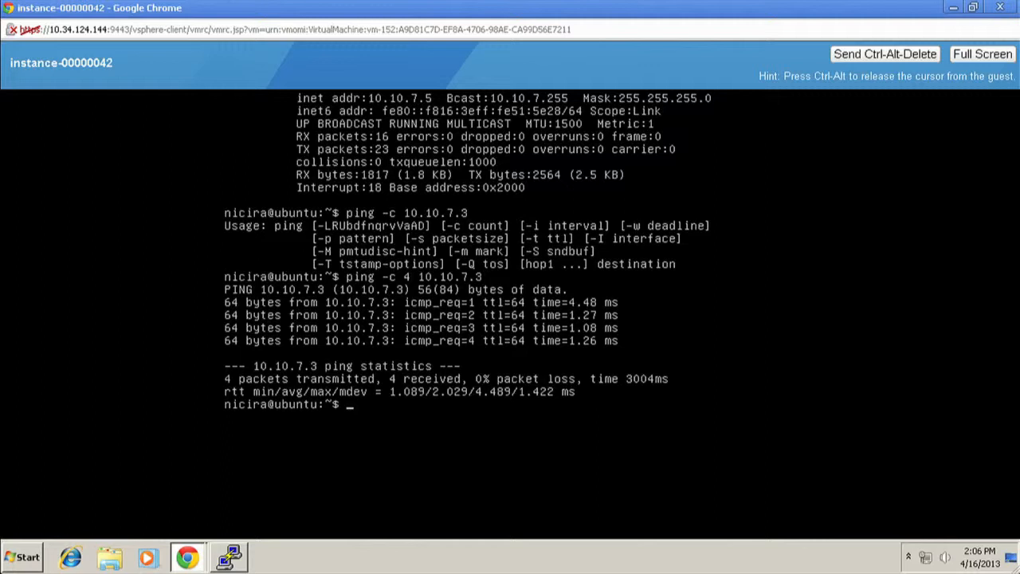
text(ping -c 4 10.10.7.3)
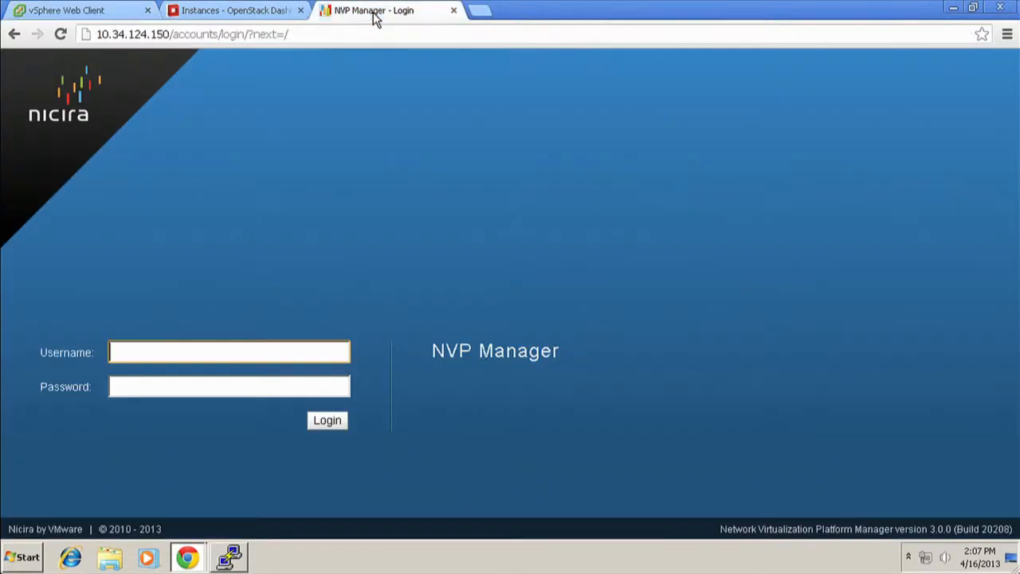
Step: Log into NVP Manager as admin to reach the openstack-demo cluster dashboard
text(admin)
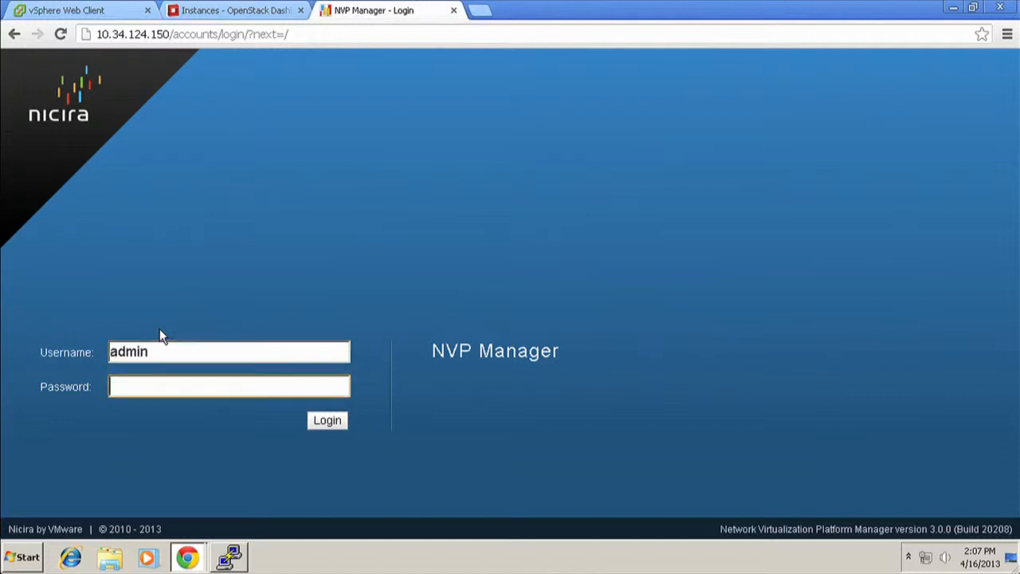
click(326, 420)
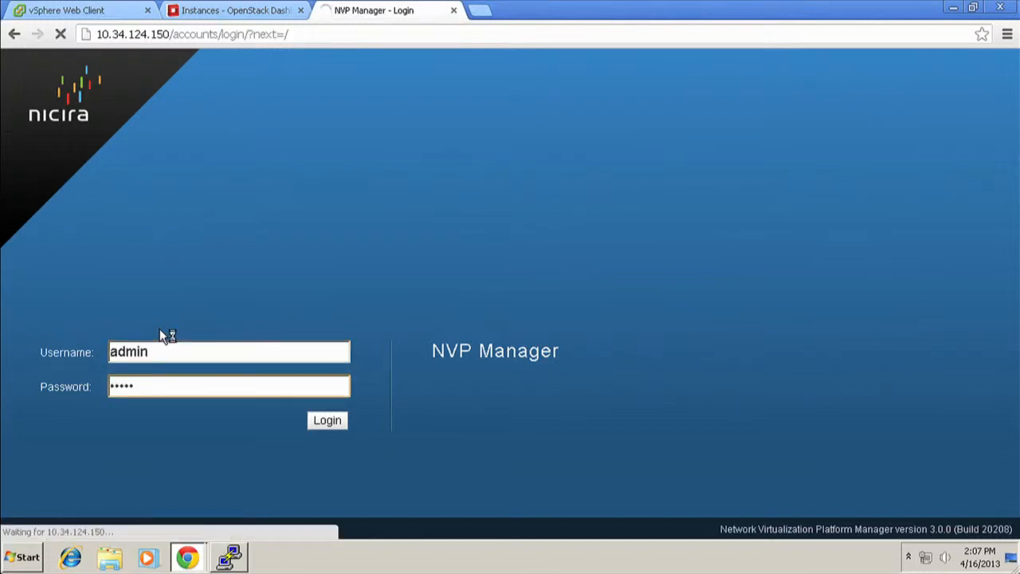
click(326, 420)
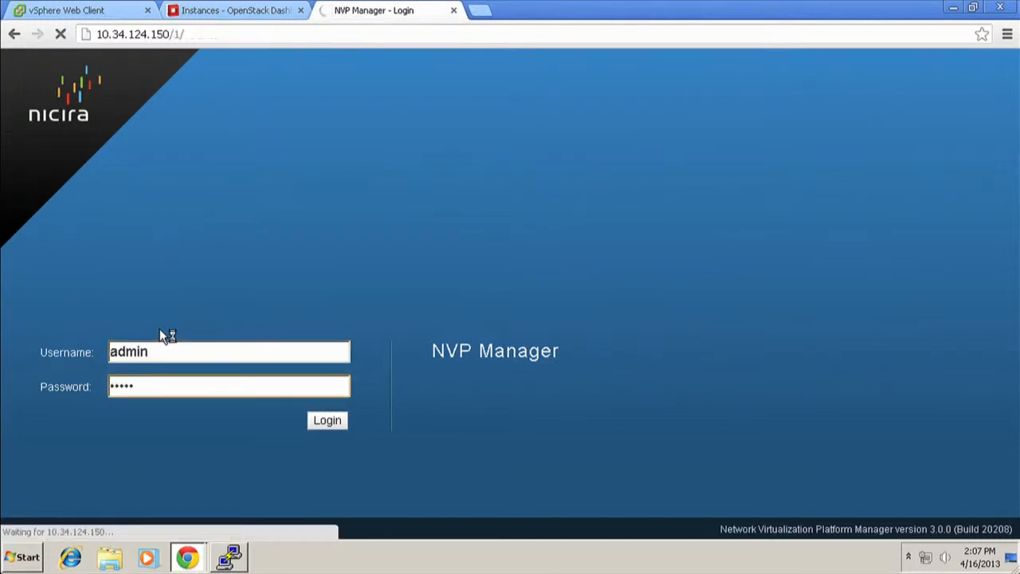
click(327, 419)
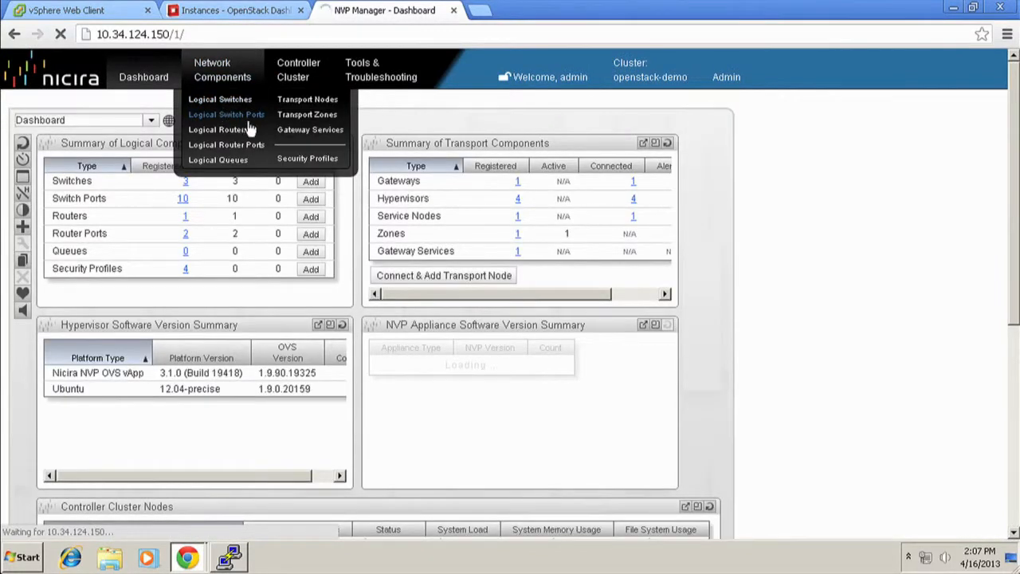
Step: Open Logical Switch Ports to list all ten ports, including SummitNet's fa:16:3e:51:5e:28
click(226, 114)
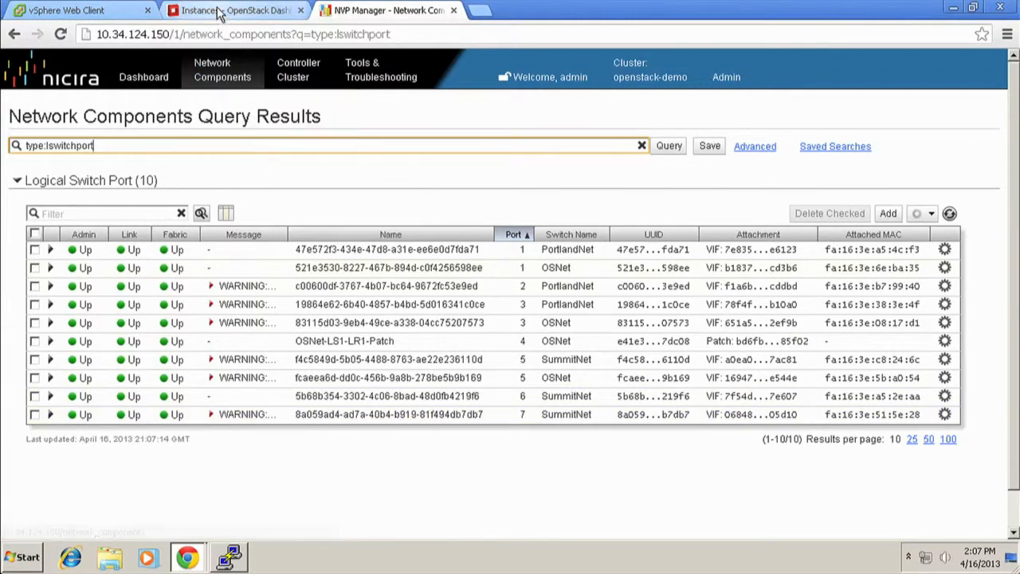
Step: Preview and close the Launch Instance dialog, then open summit-demo-01's Instance Detail page
click(231, 10)
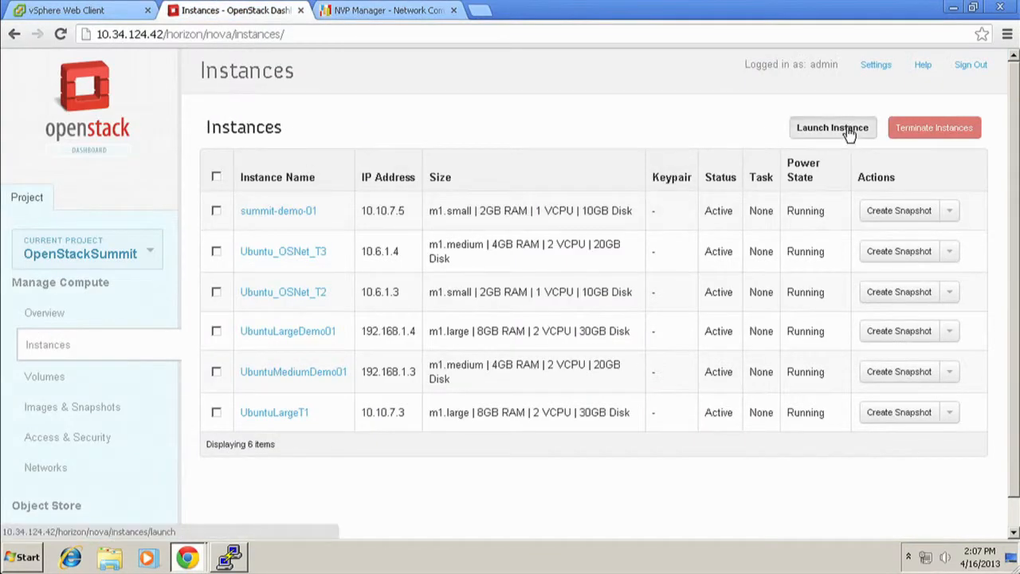
click(831, 127)
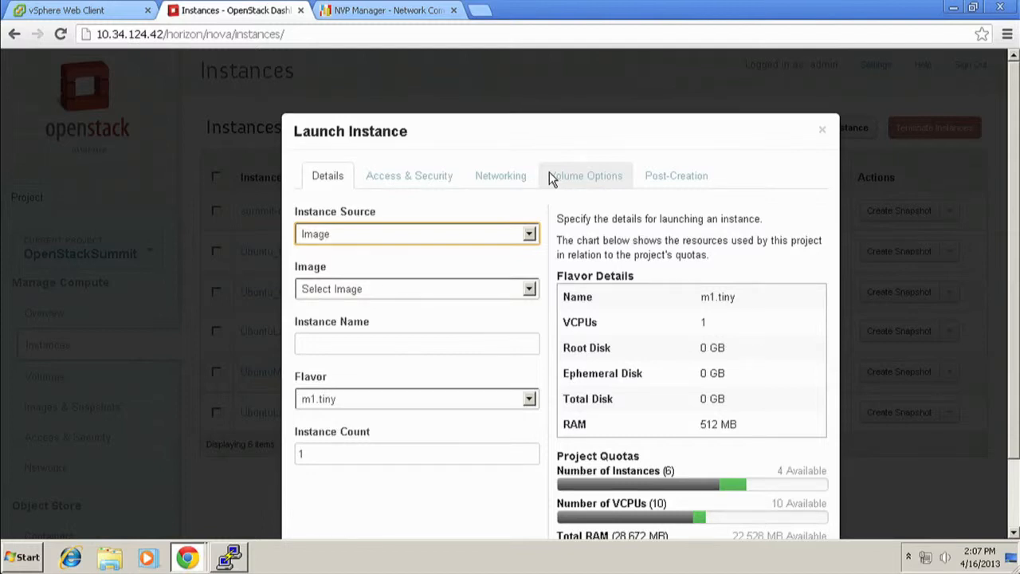
mouse_move(648, 224)
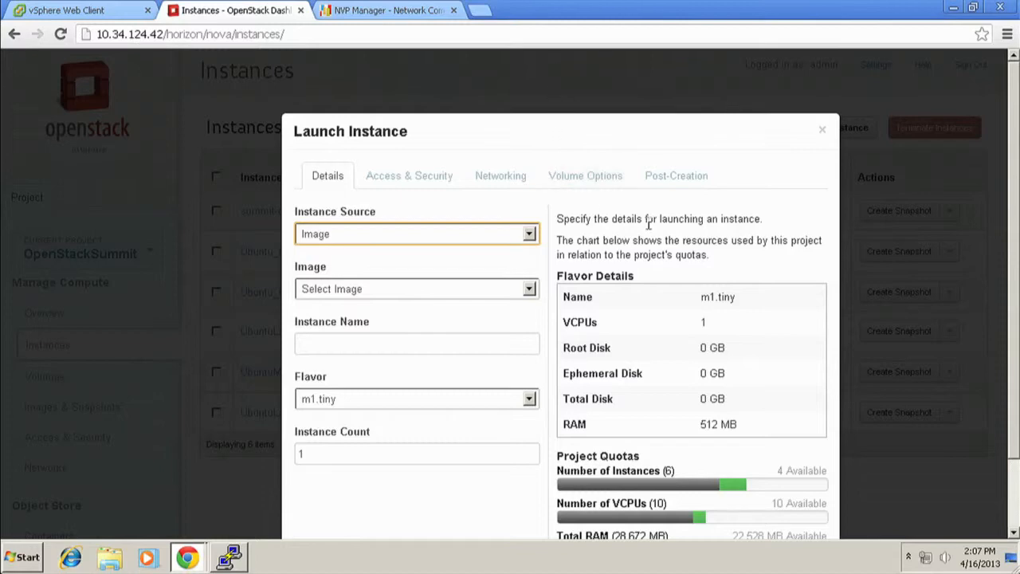
scroll(down, 3)
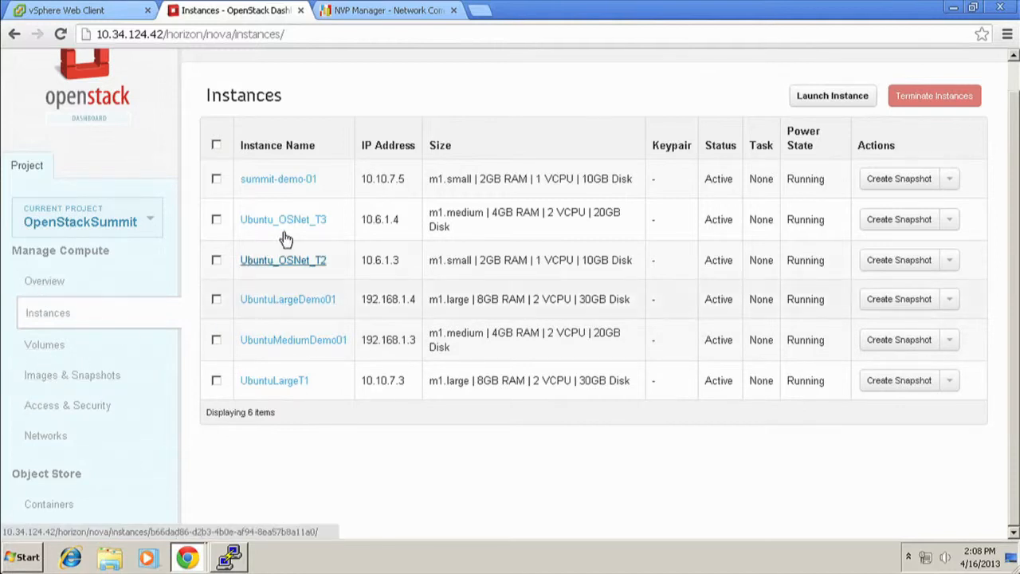
click(278, 178)
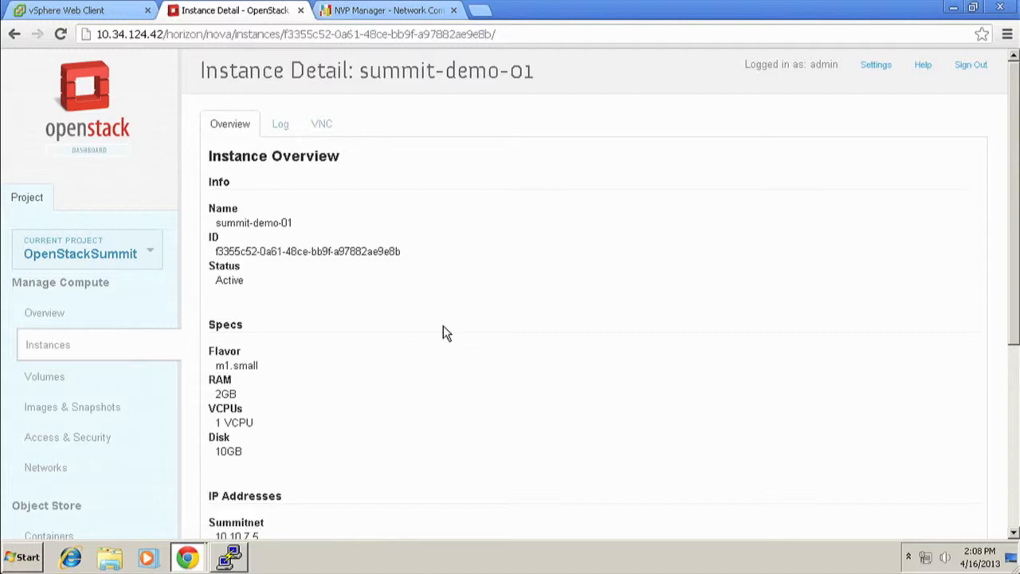
mouse_move(44, 279)
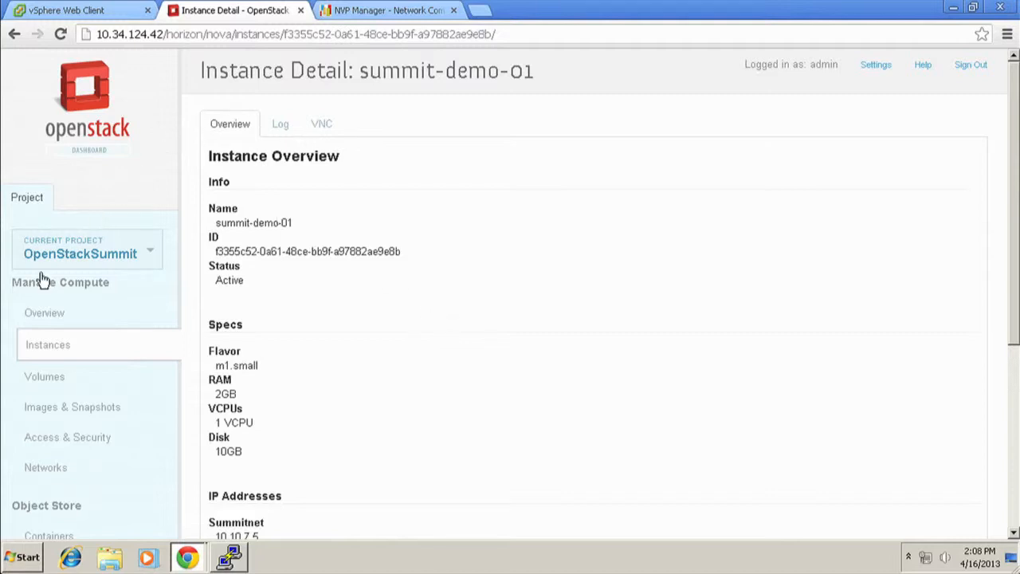
Step: Launch portland-demo-01 from the UbuntuServer12.04 image with m1.small flavor on PortlandNet
click(48, 345)
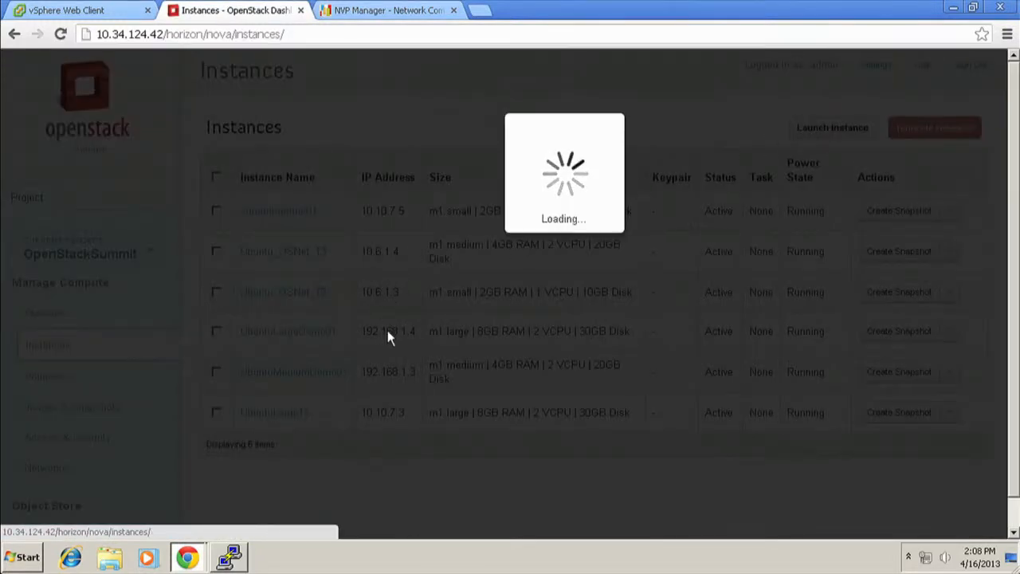
click(416, 288)
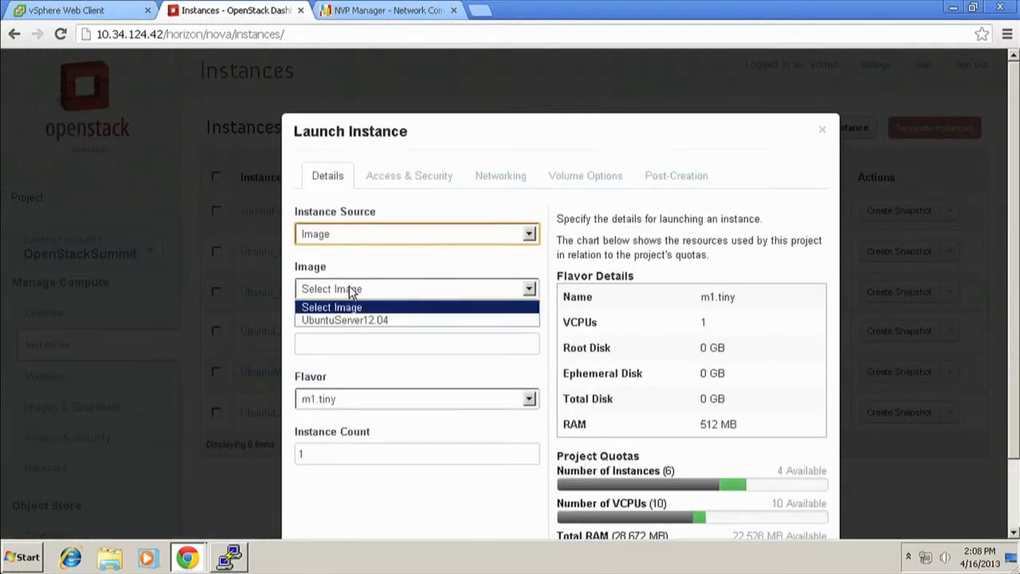
click(345, 320)
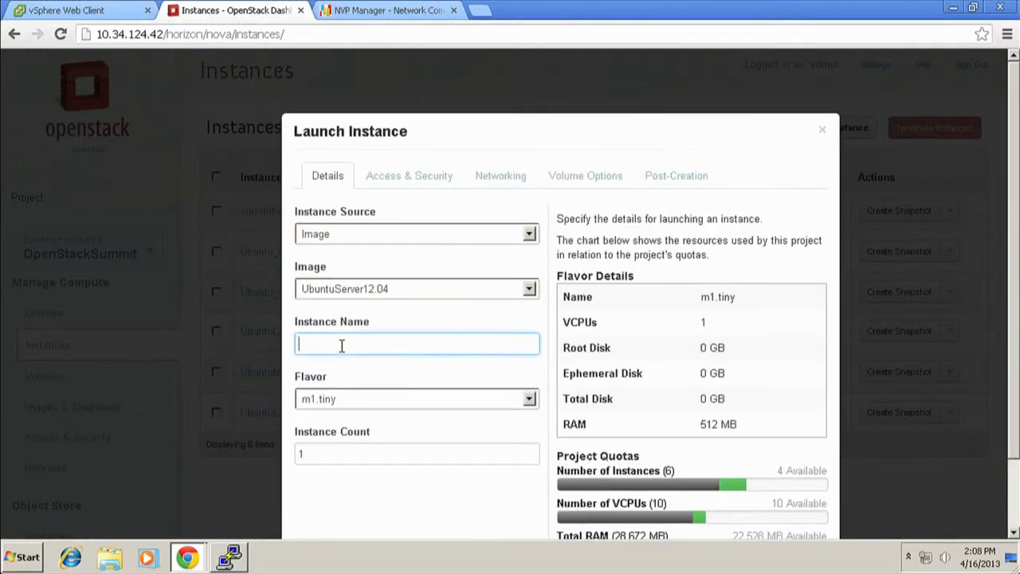
text(portland-dem)
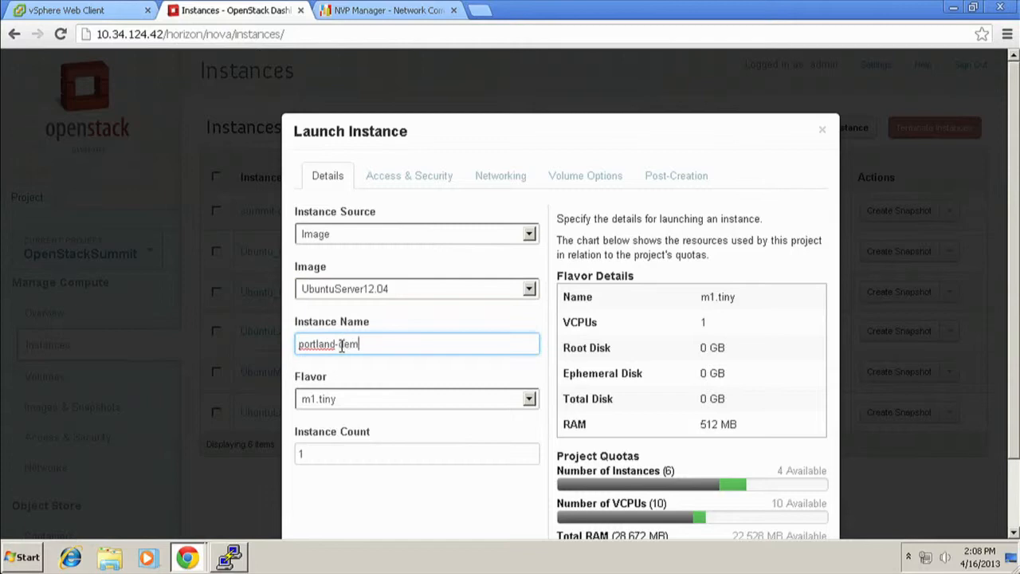
click(528, 398)
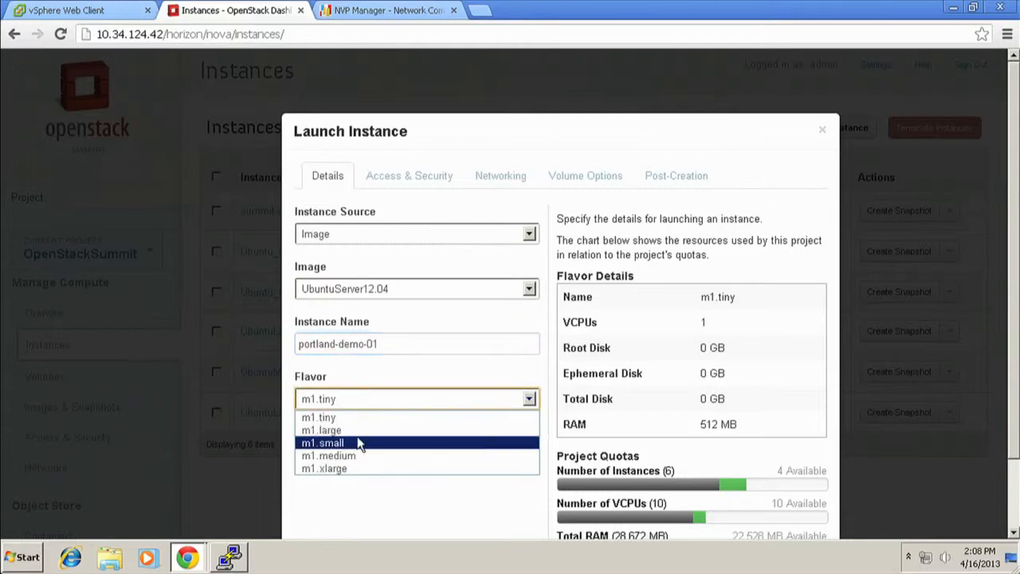
click(322, 442)
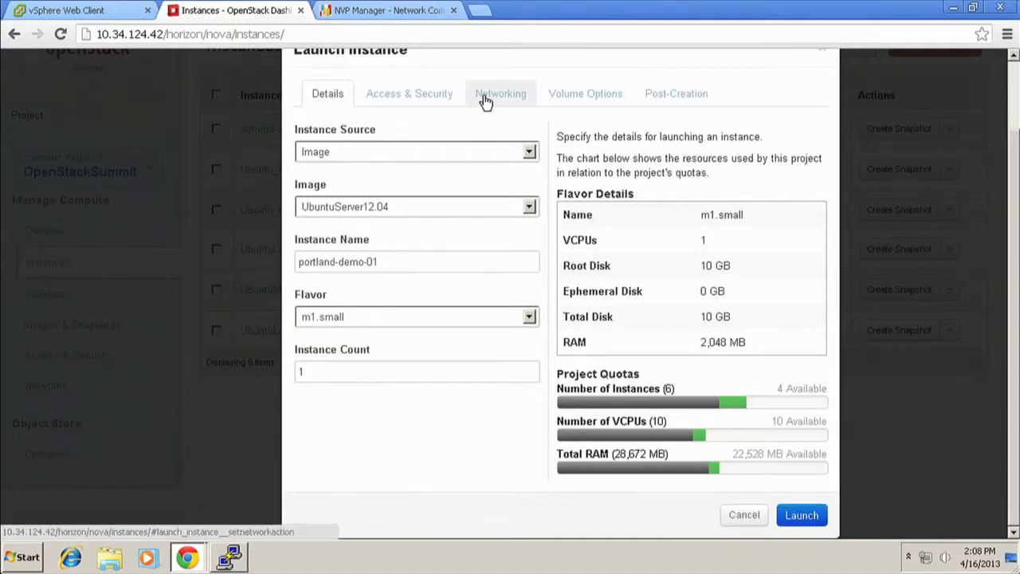
click(501, 94)
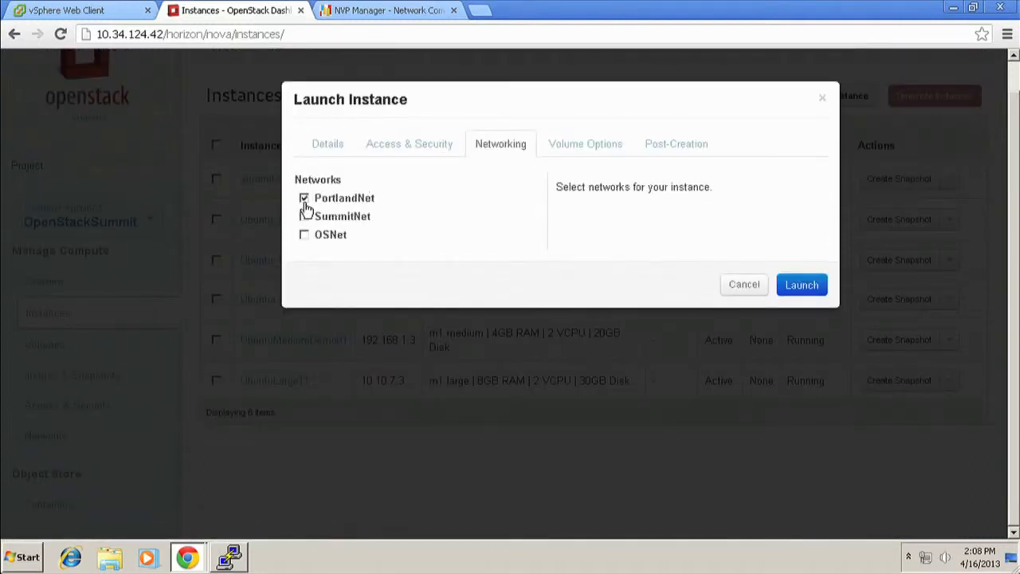
click(801, 284)
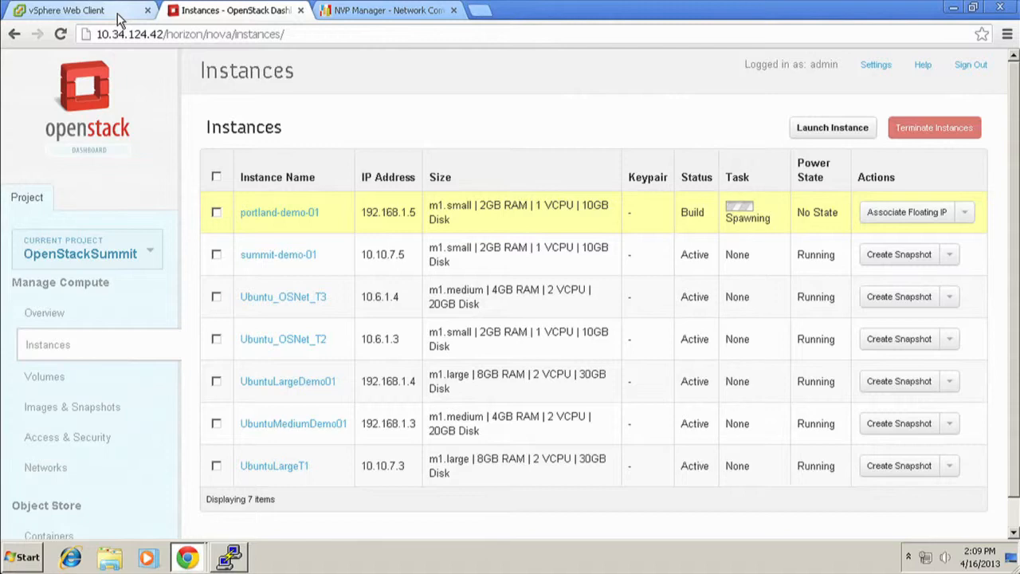
Step: Confirm instance-00000043 is powered on via Tasks, then return to instance-00000042's summary
click(67, 9)
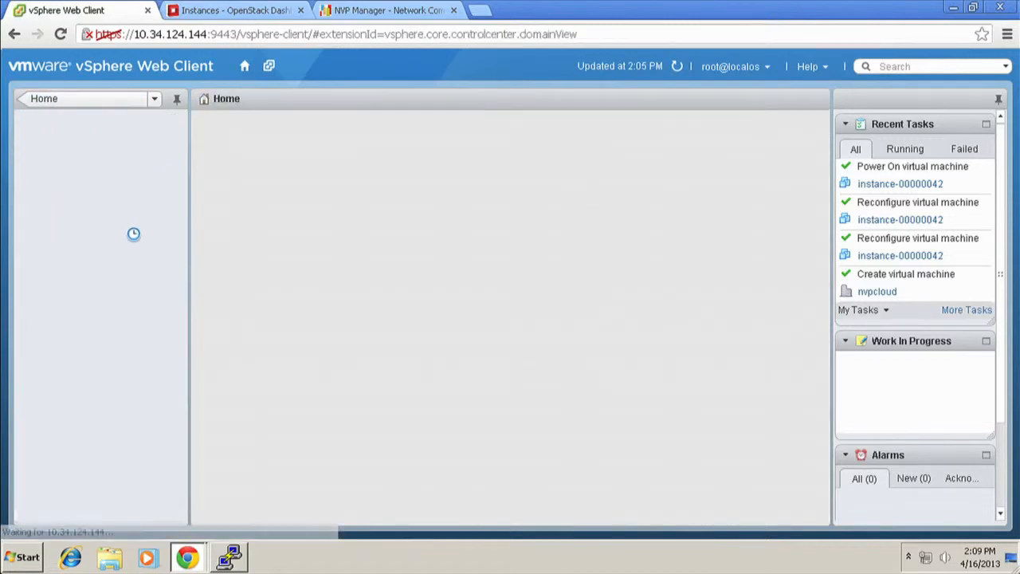
click(49, 235)
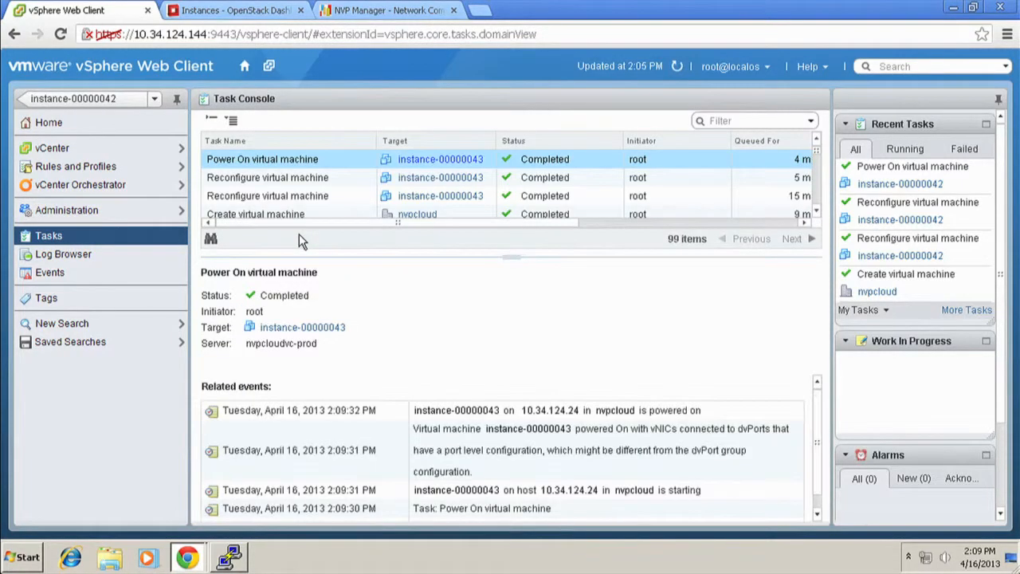
mouse_move(302, 327)
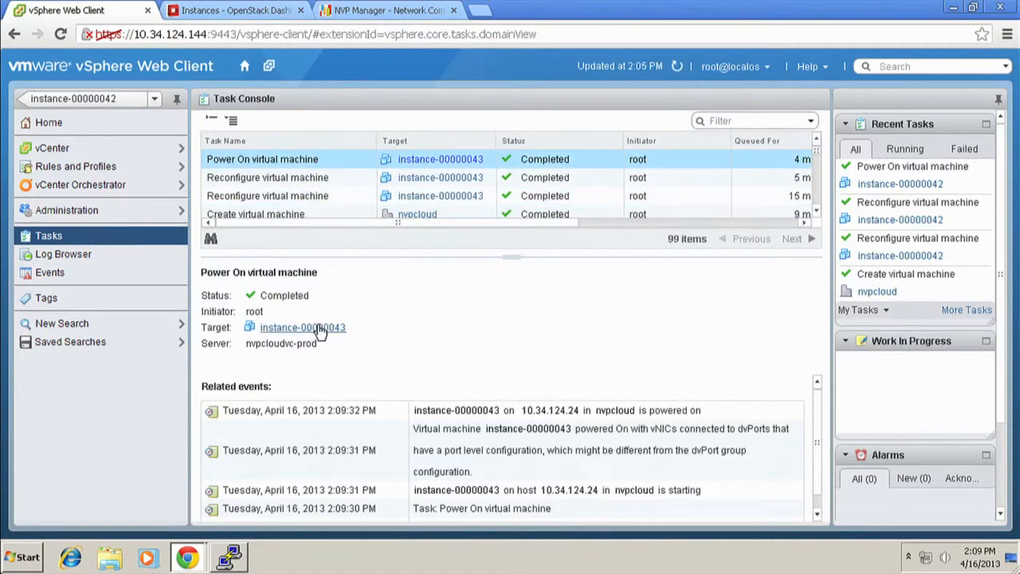
click(302, 326)
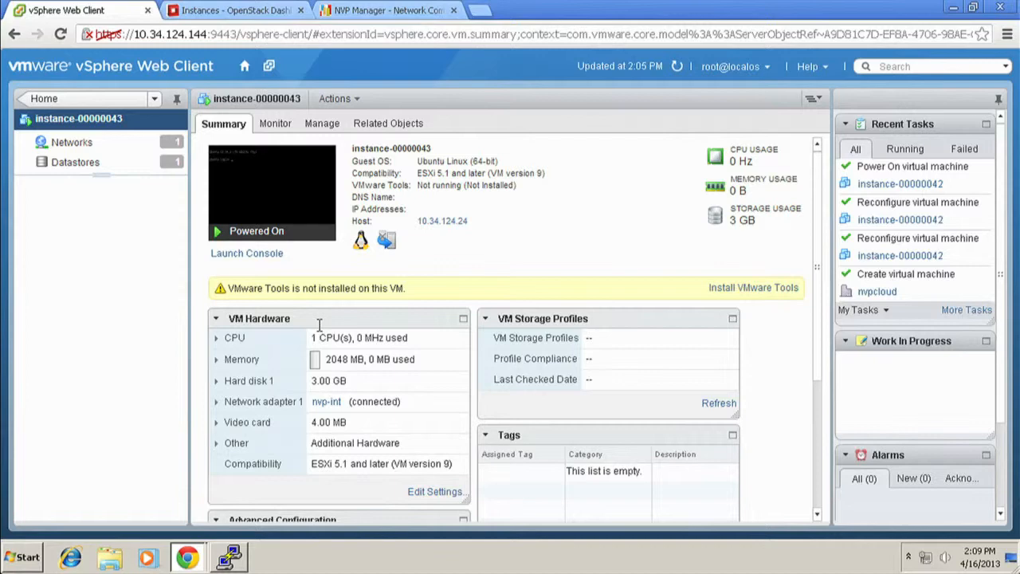
mouse_move(442, 220)
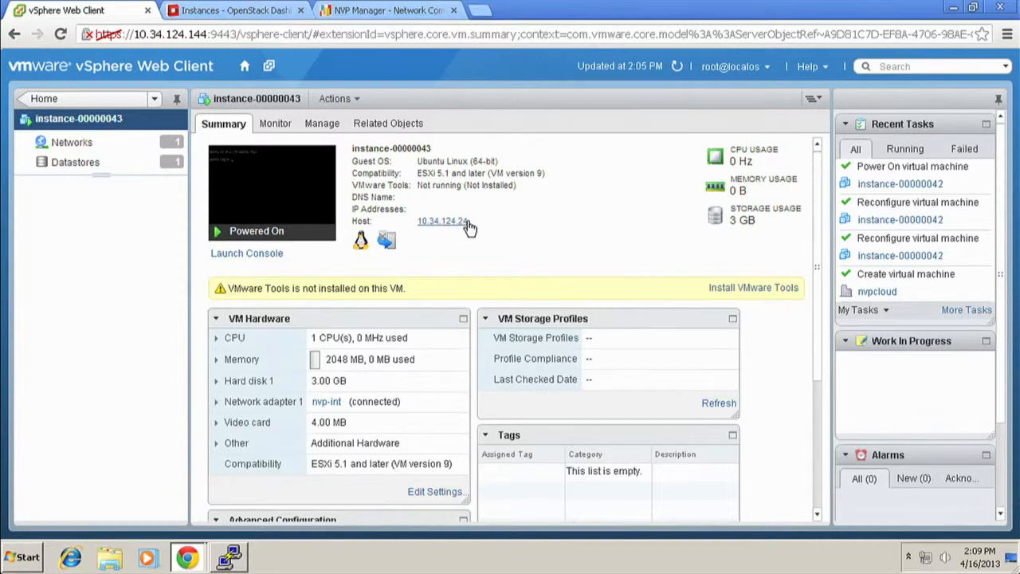
mouse_move(466, 227)
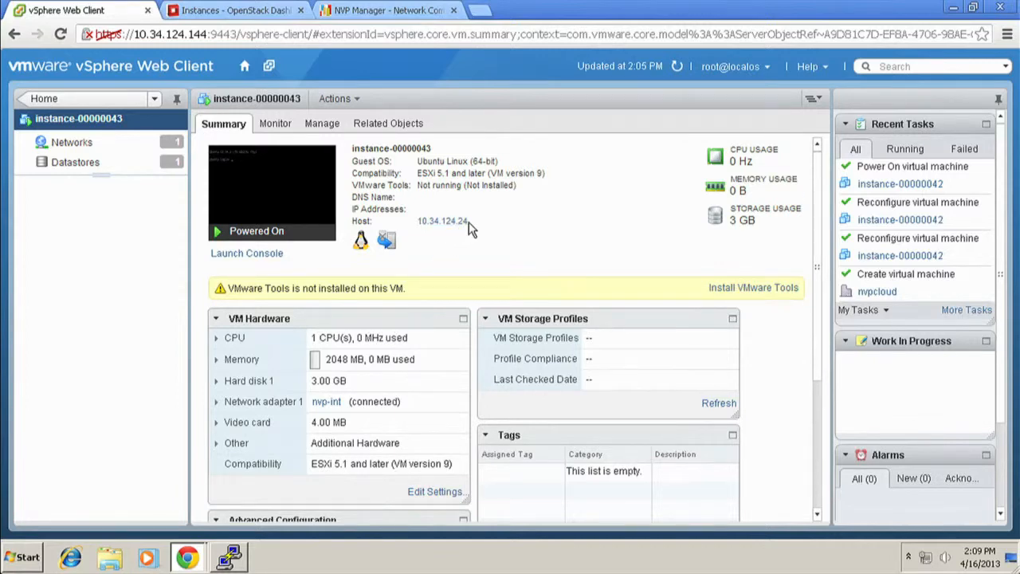
mouse_move(480, 228)
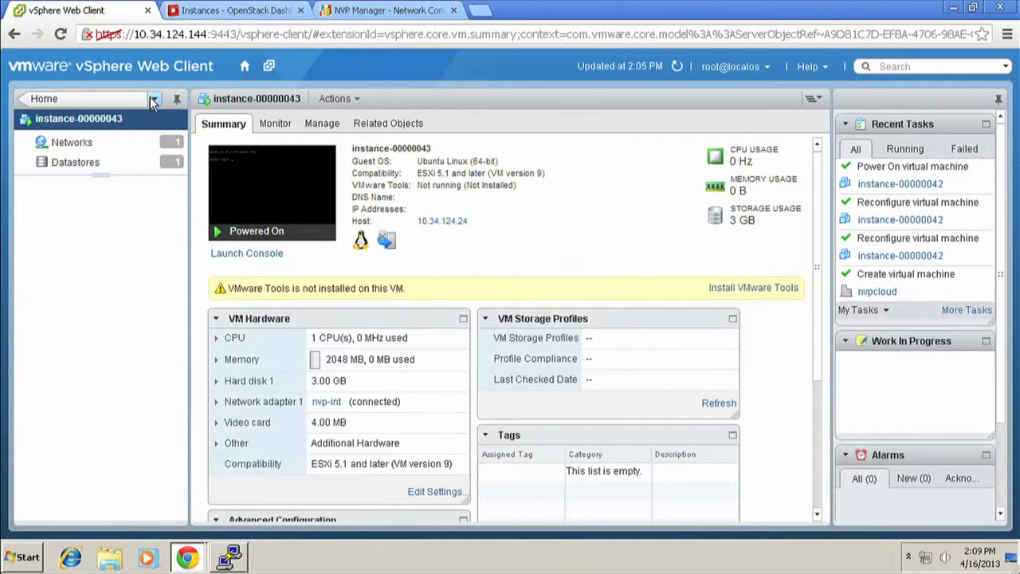
click(154, 98)
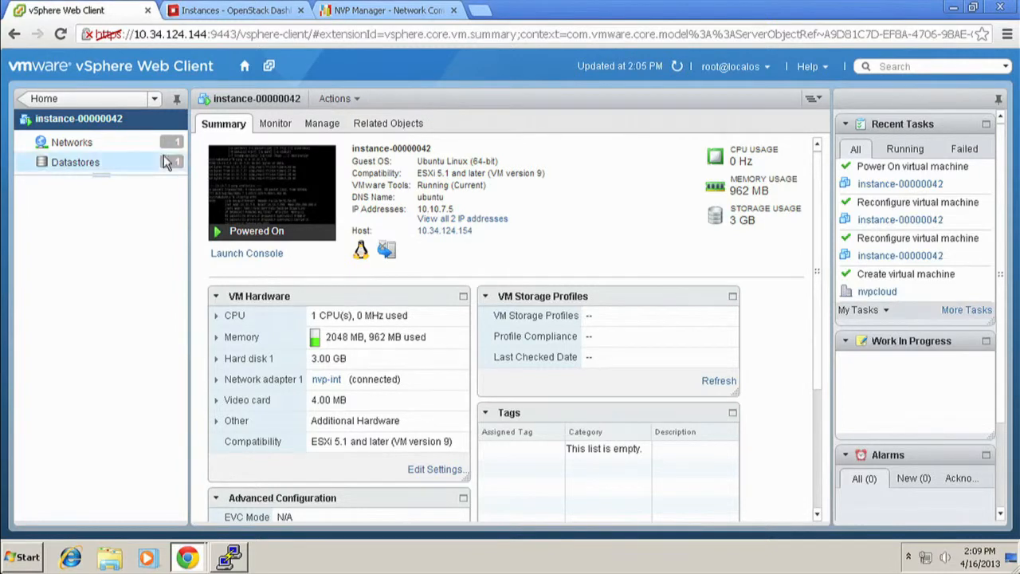
Step: Rerun the type:lswitchport query until eleven ports appear, including the new PortlandNet port
click(153, 98)
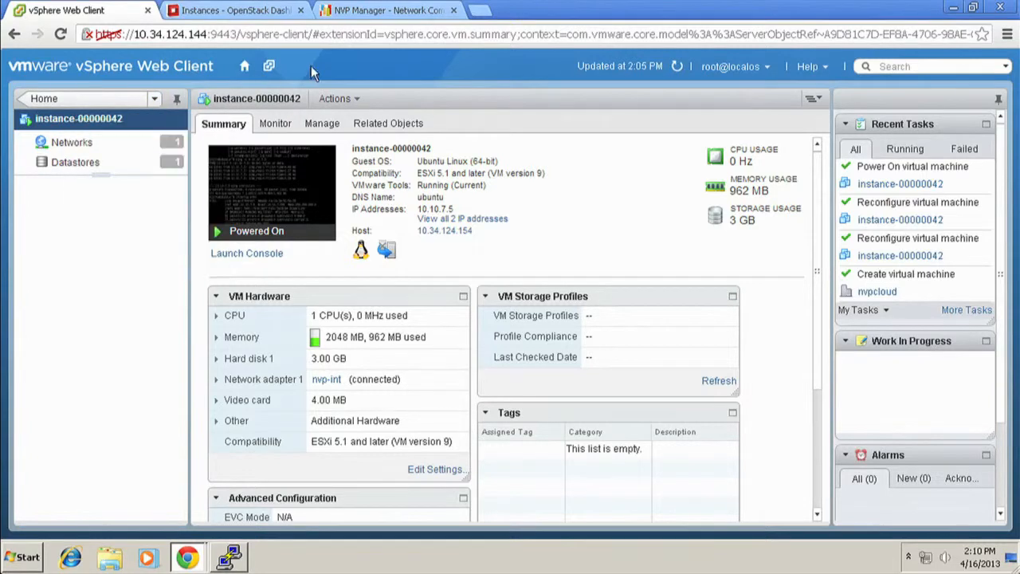
click(387, 11)
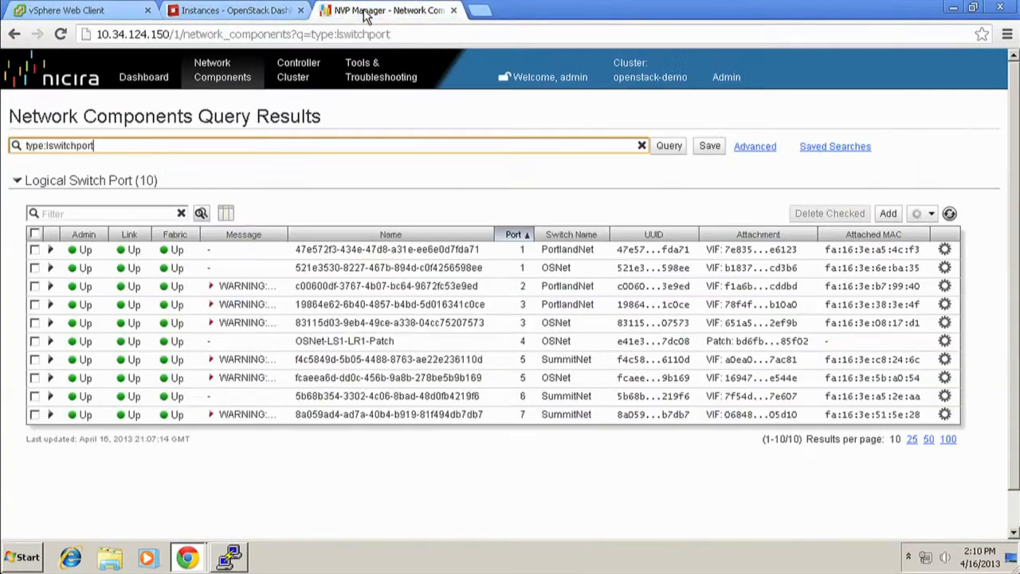
click(668, 146)
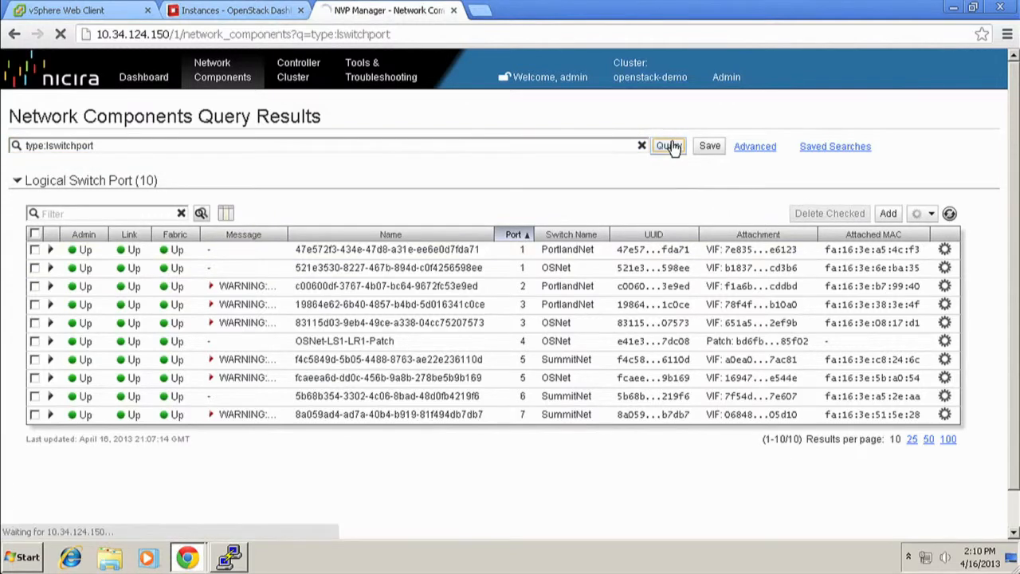
click(667, 145)
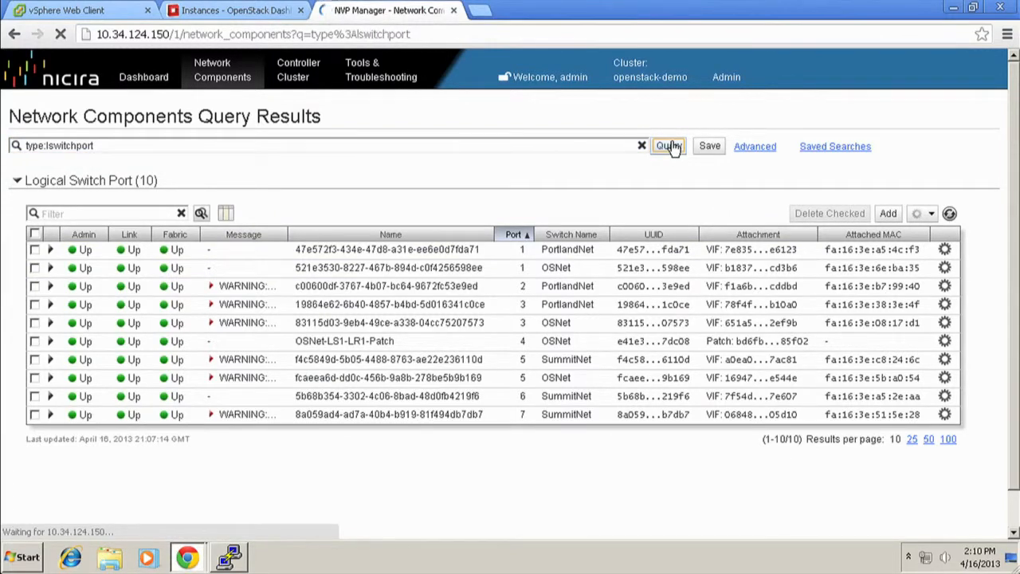
click(667, 145)
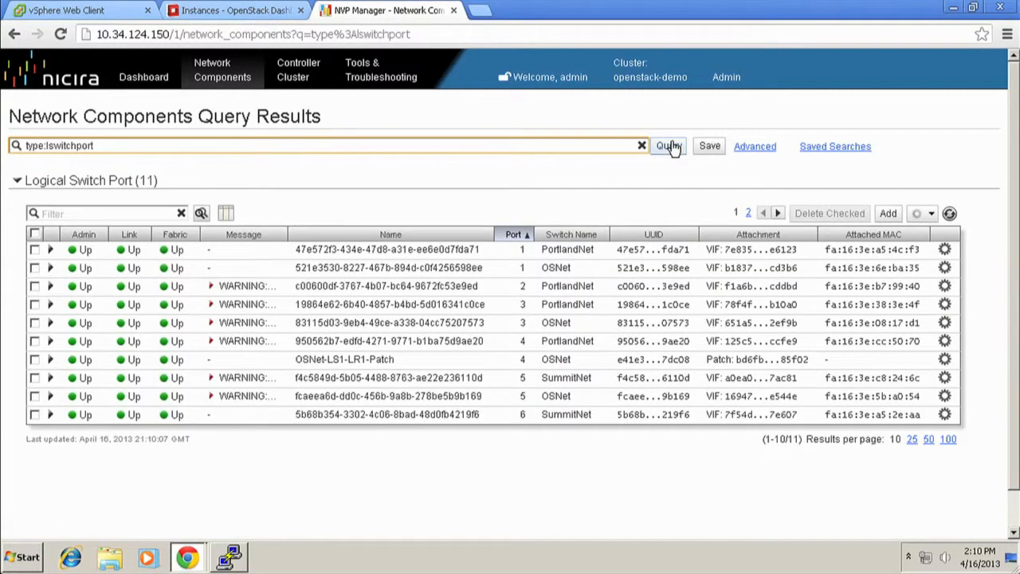